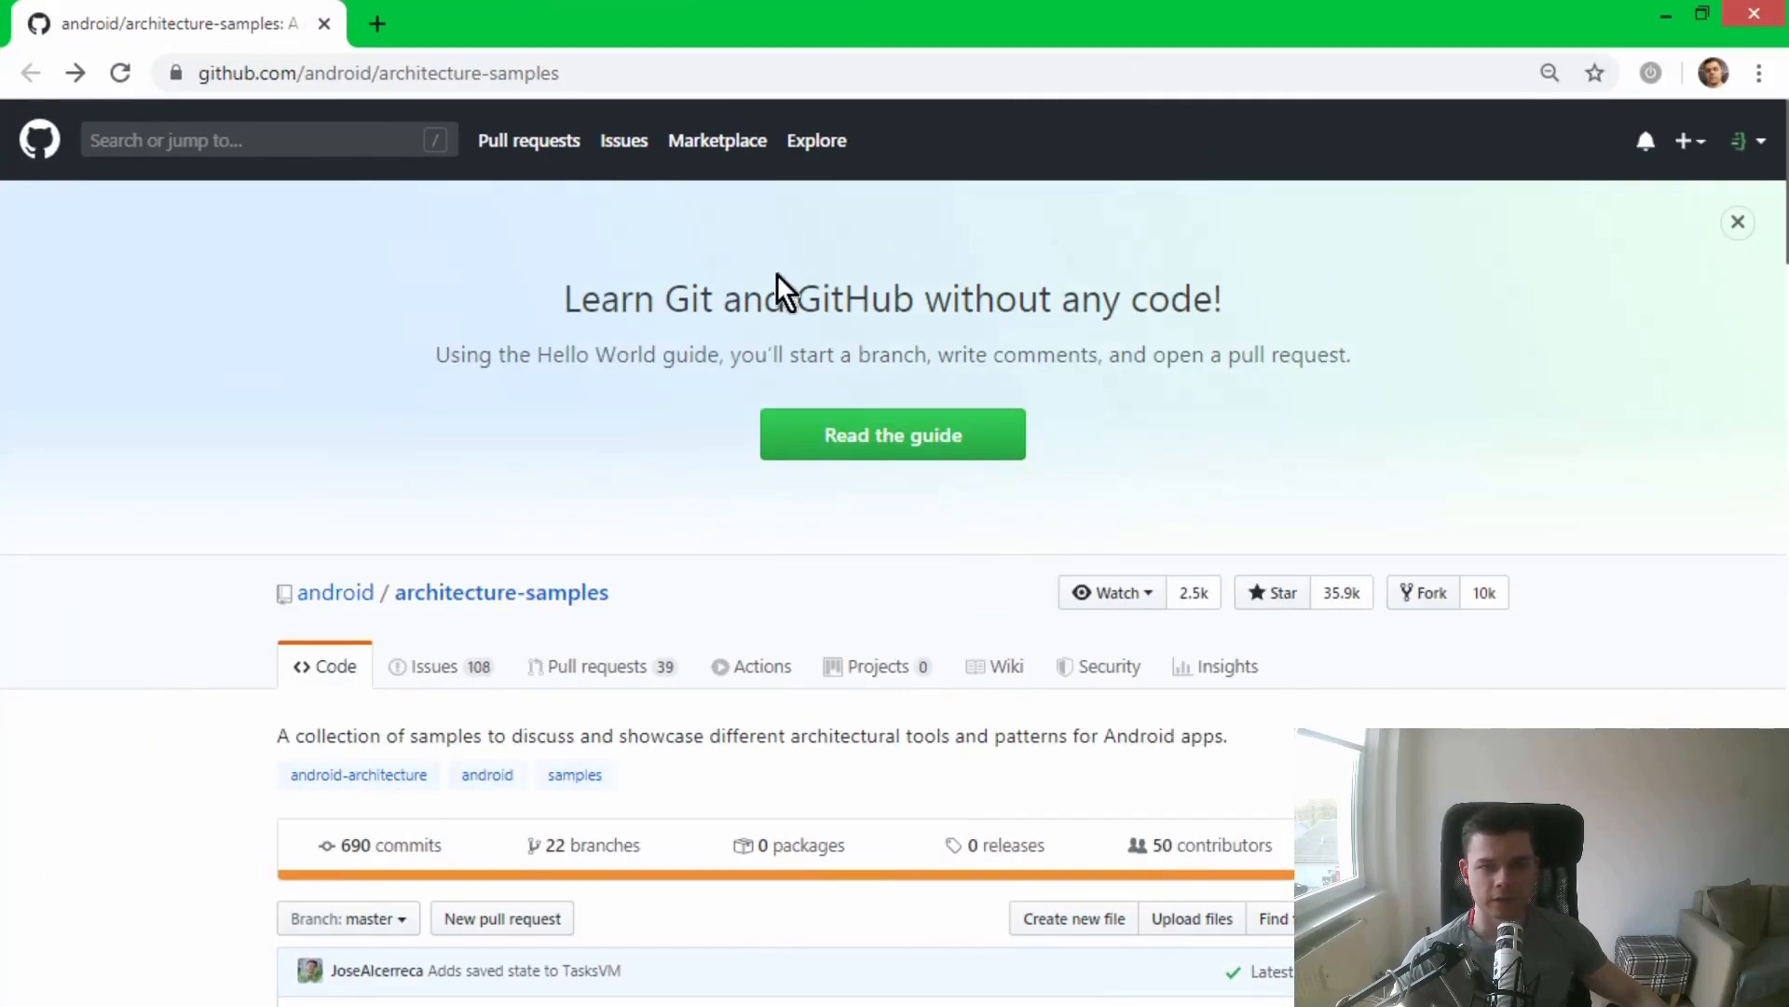
mouse_move(891, 349)
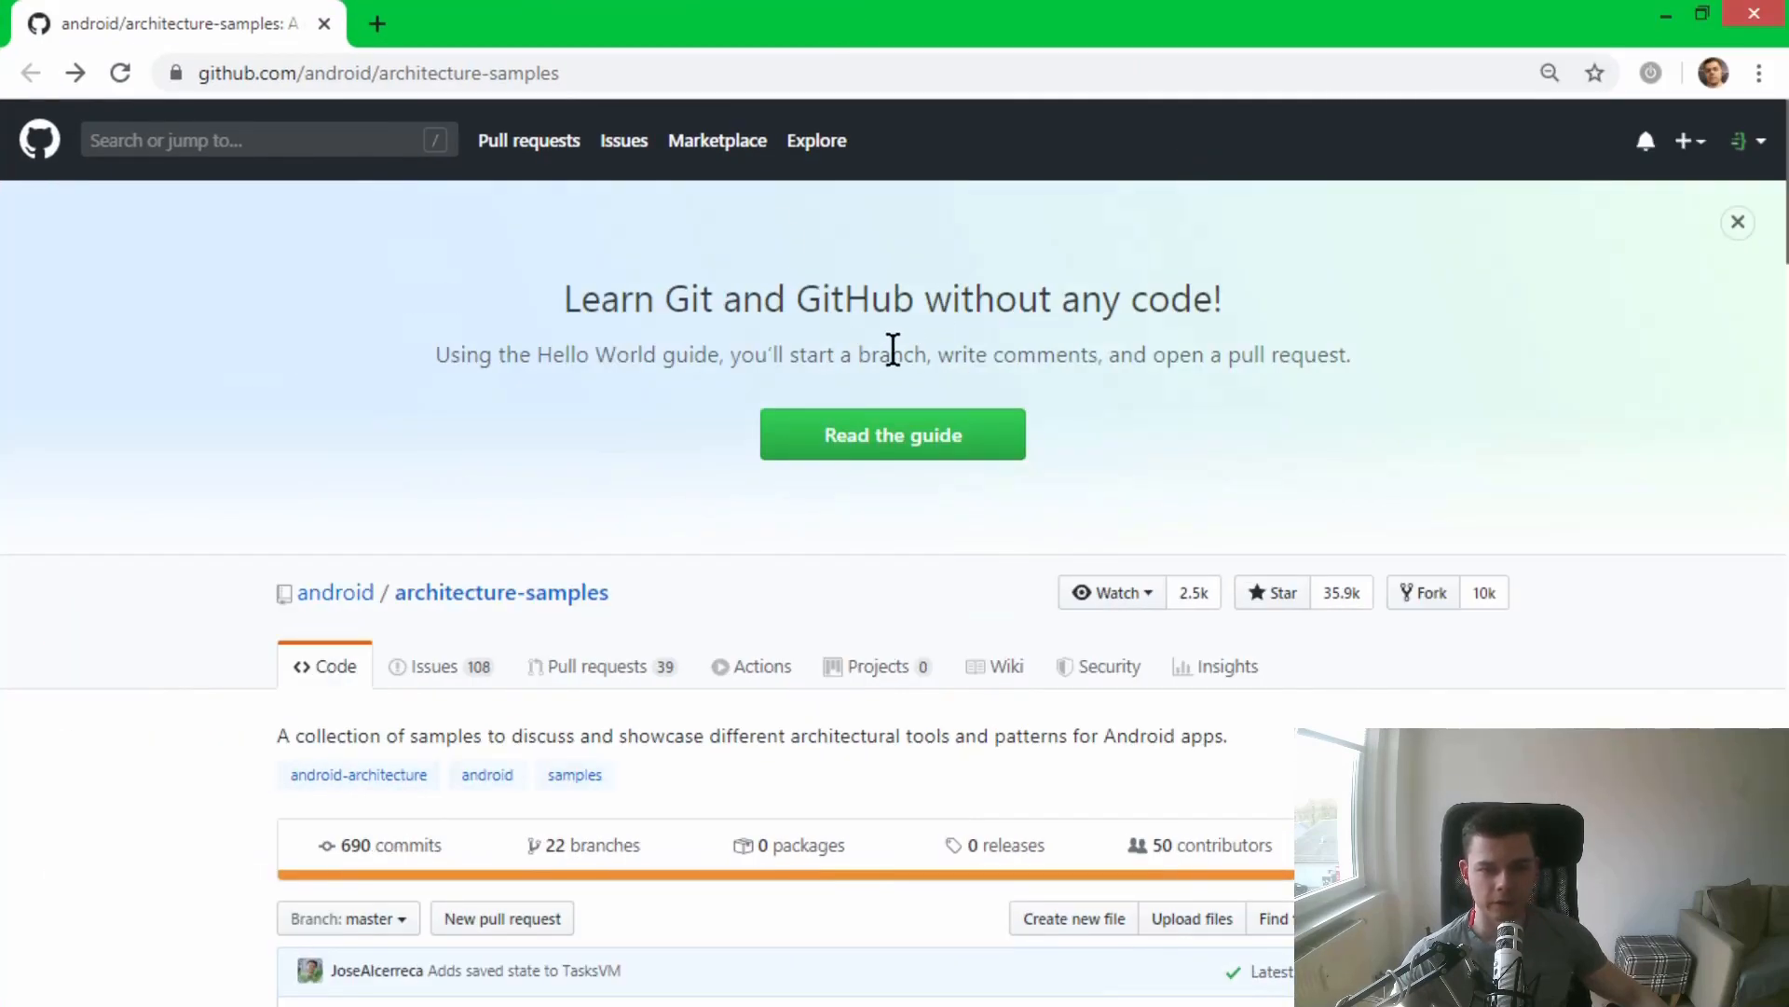
- Add a new task titled 'asd' in the emulator's to-do app and save it
scroll(down, 3)
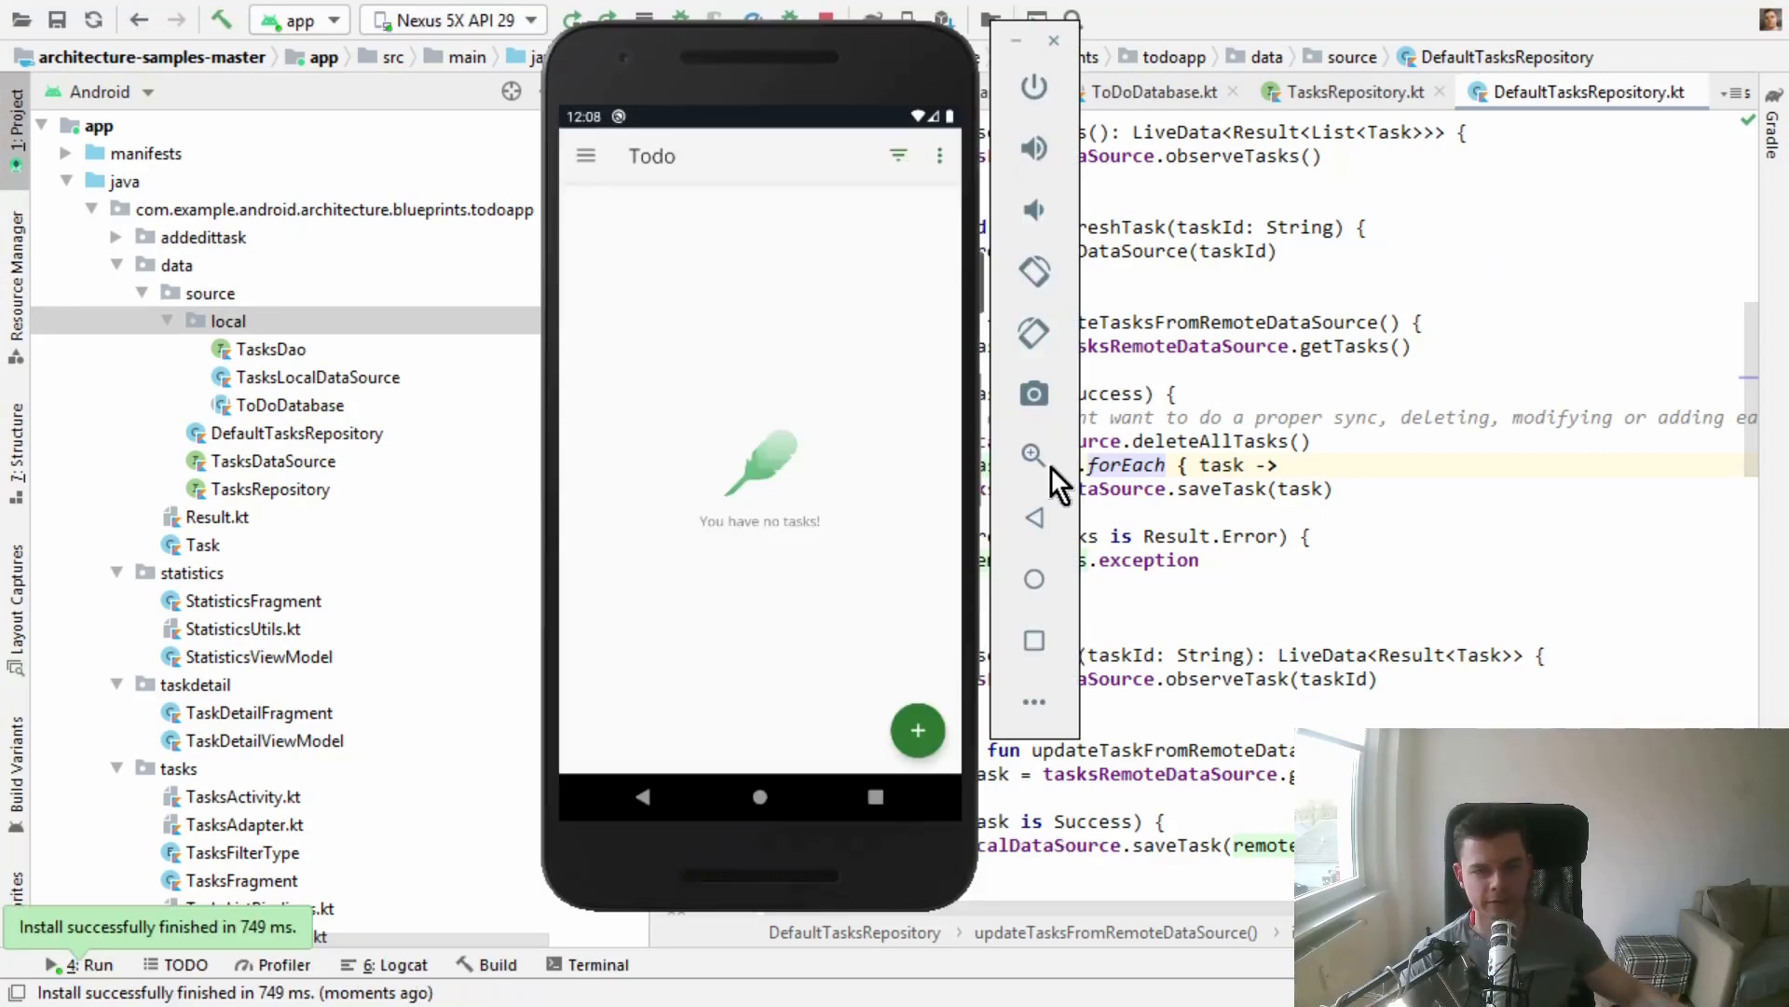
mouse_move(708, 313)
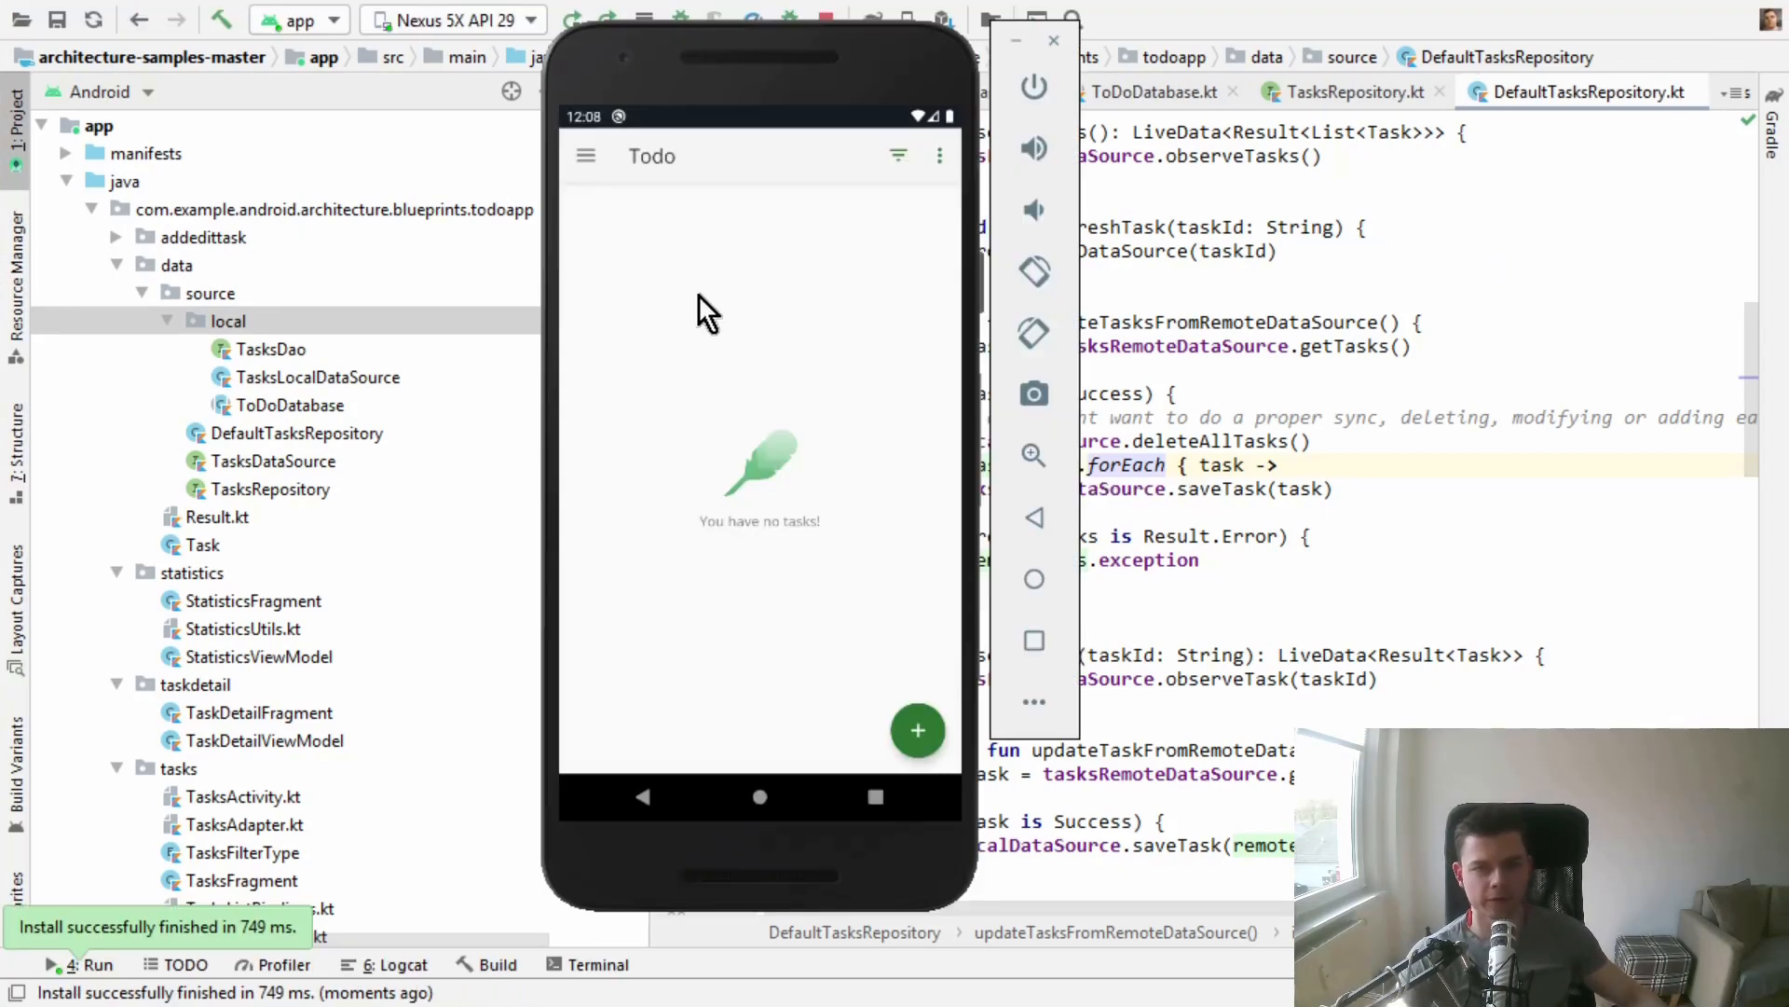
mouse_move(800, 491)
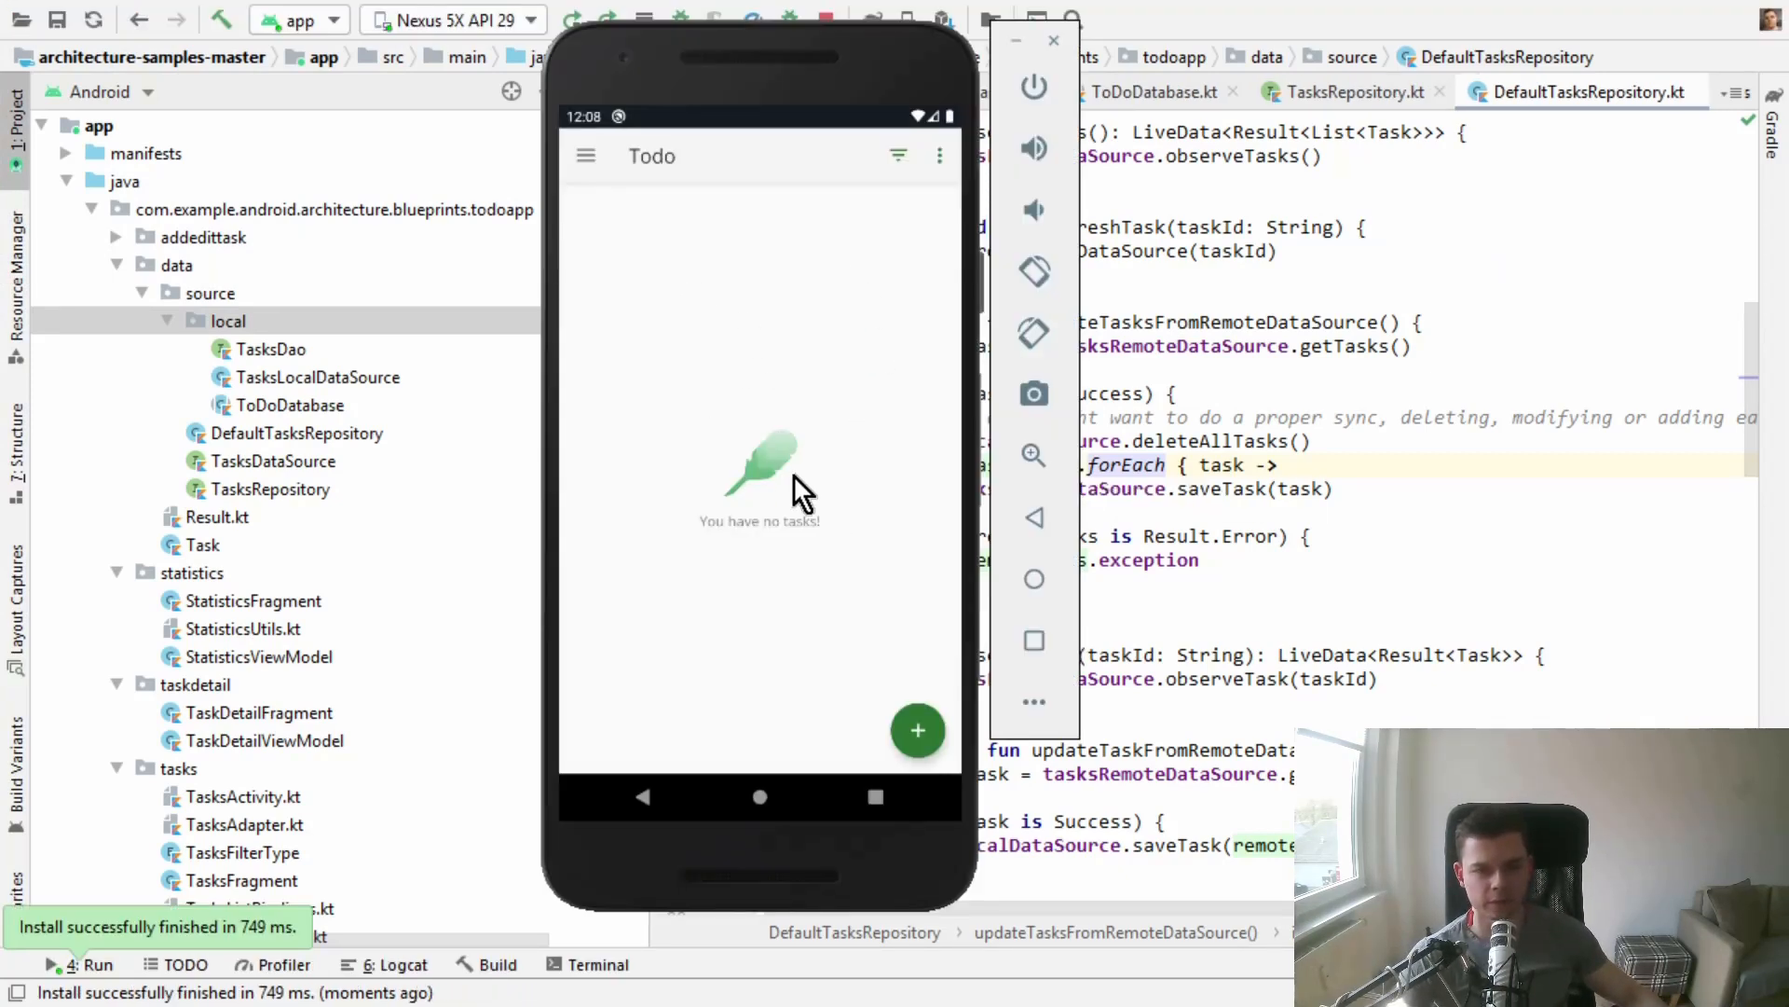
click(584, 154)
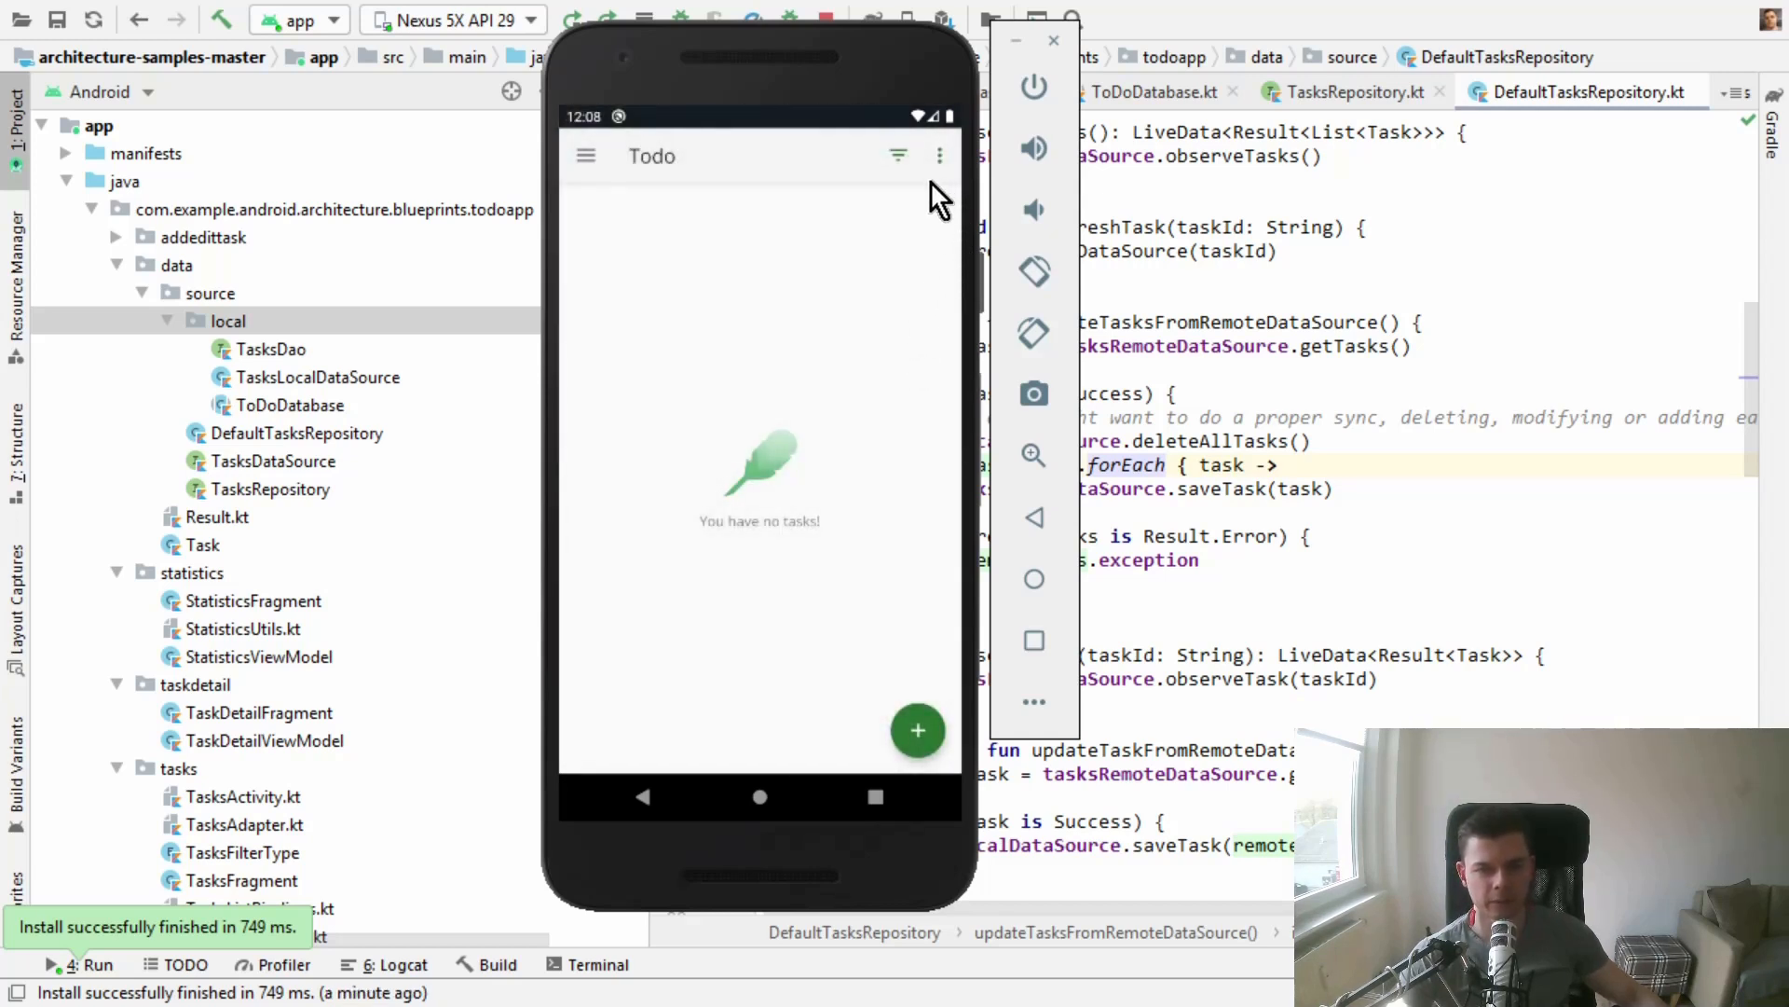
mouse_move(919, 731)
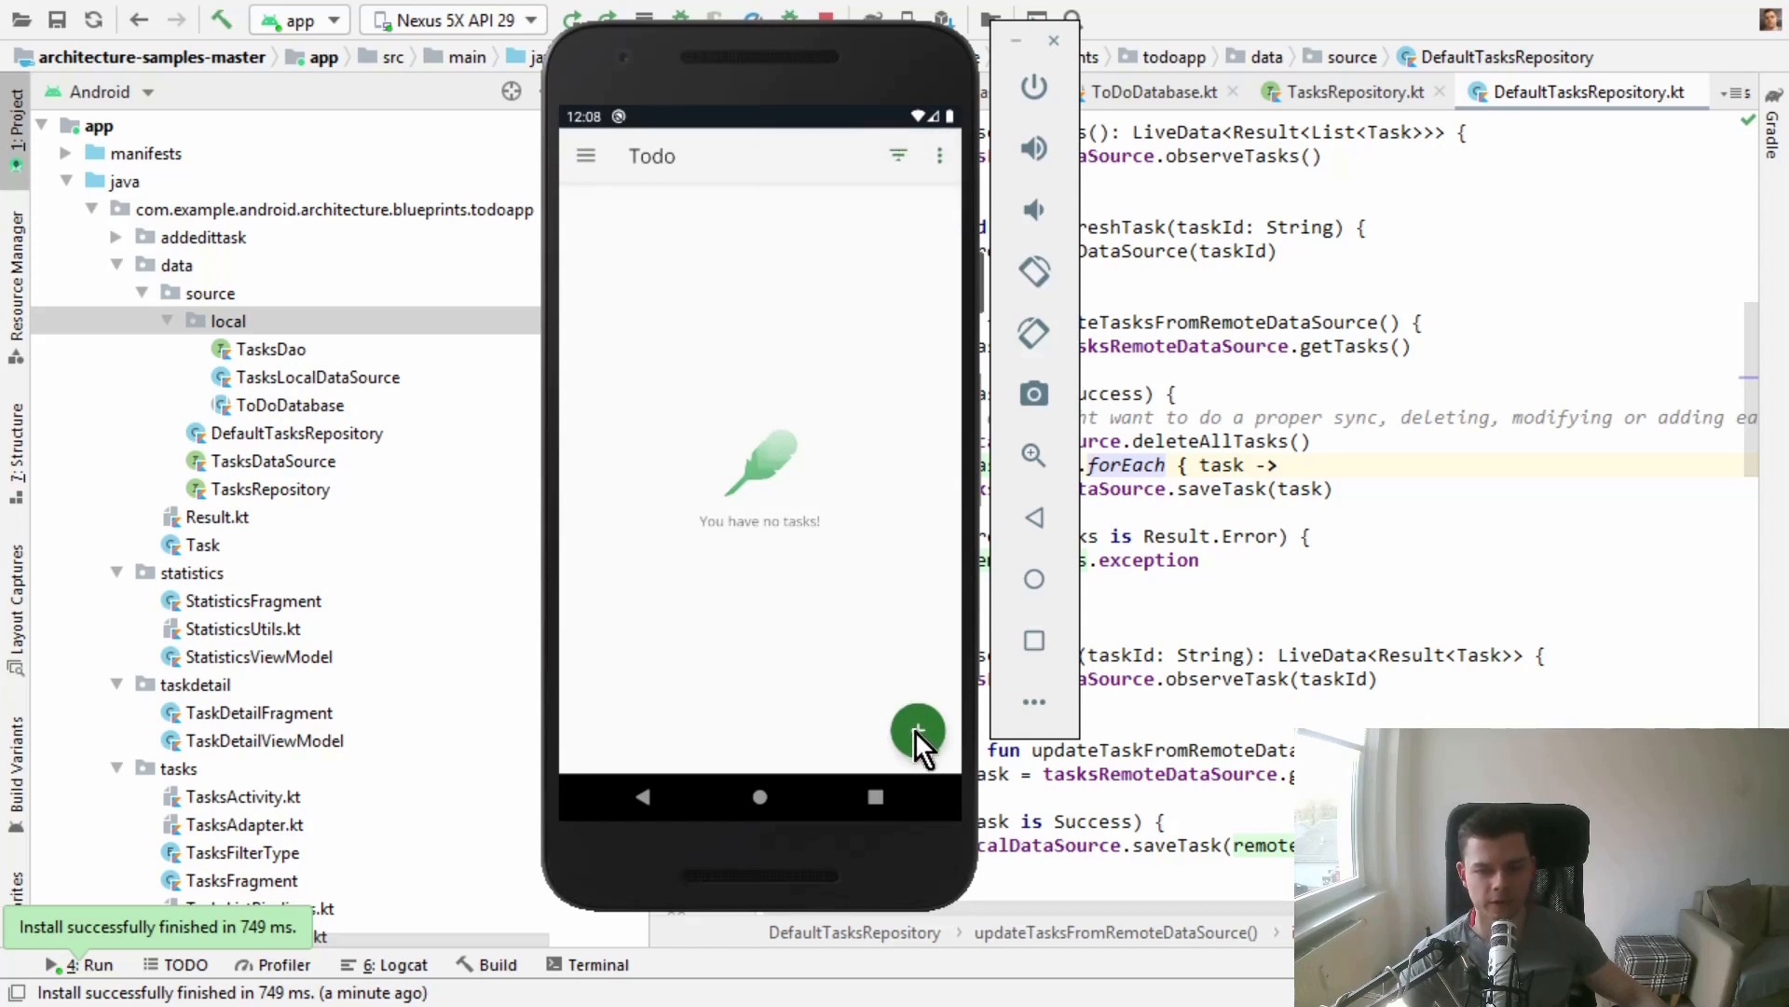
text(asd)
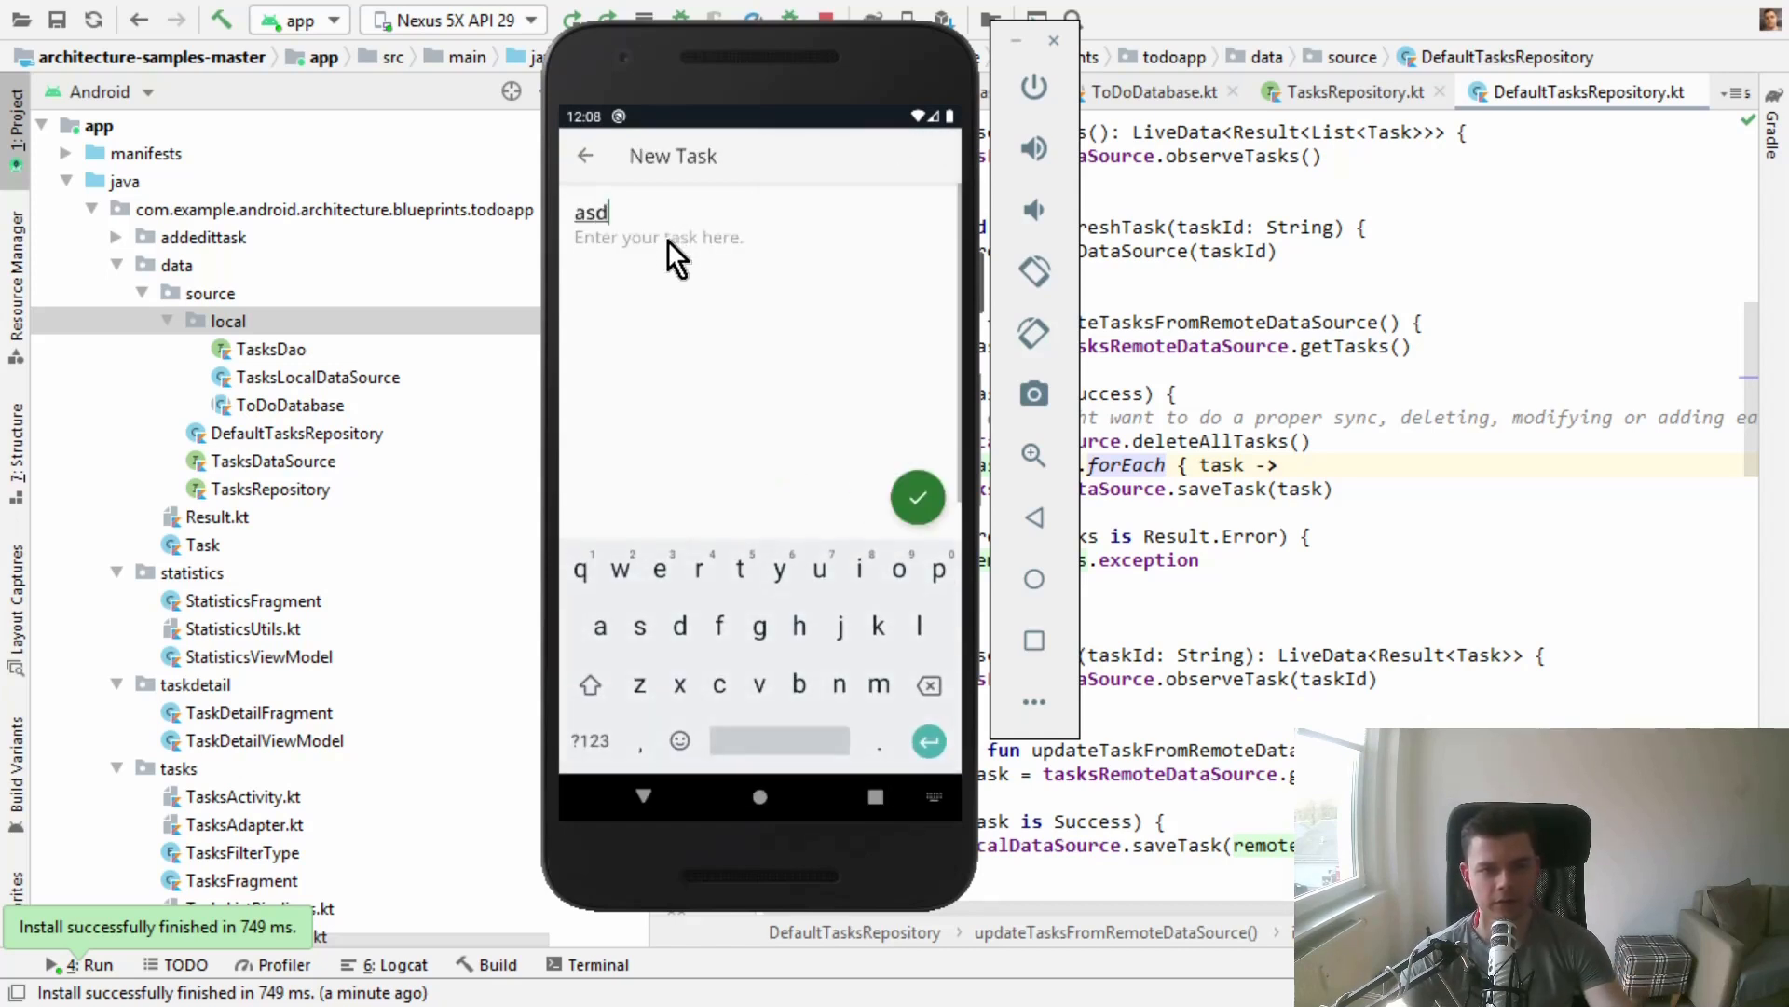
click(917, 500)
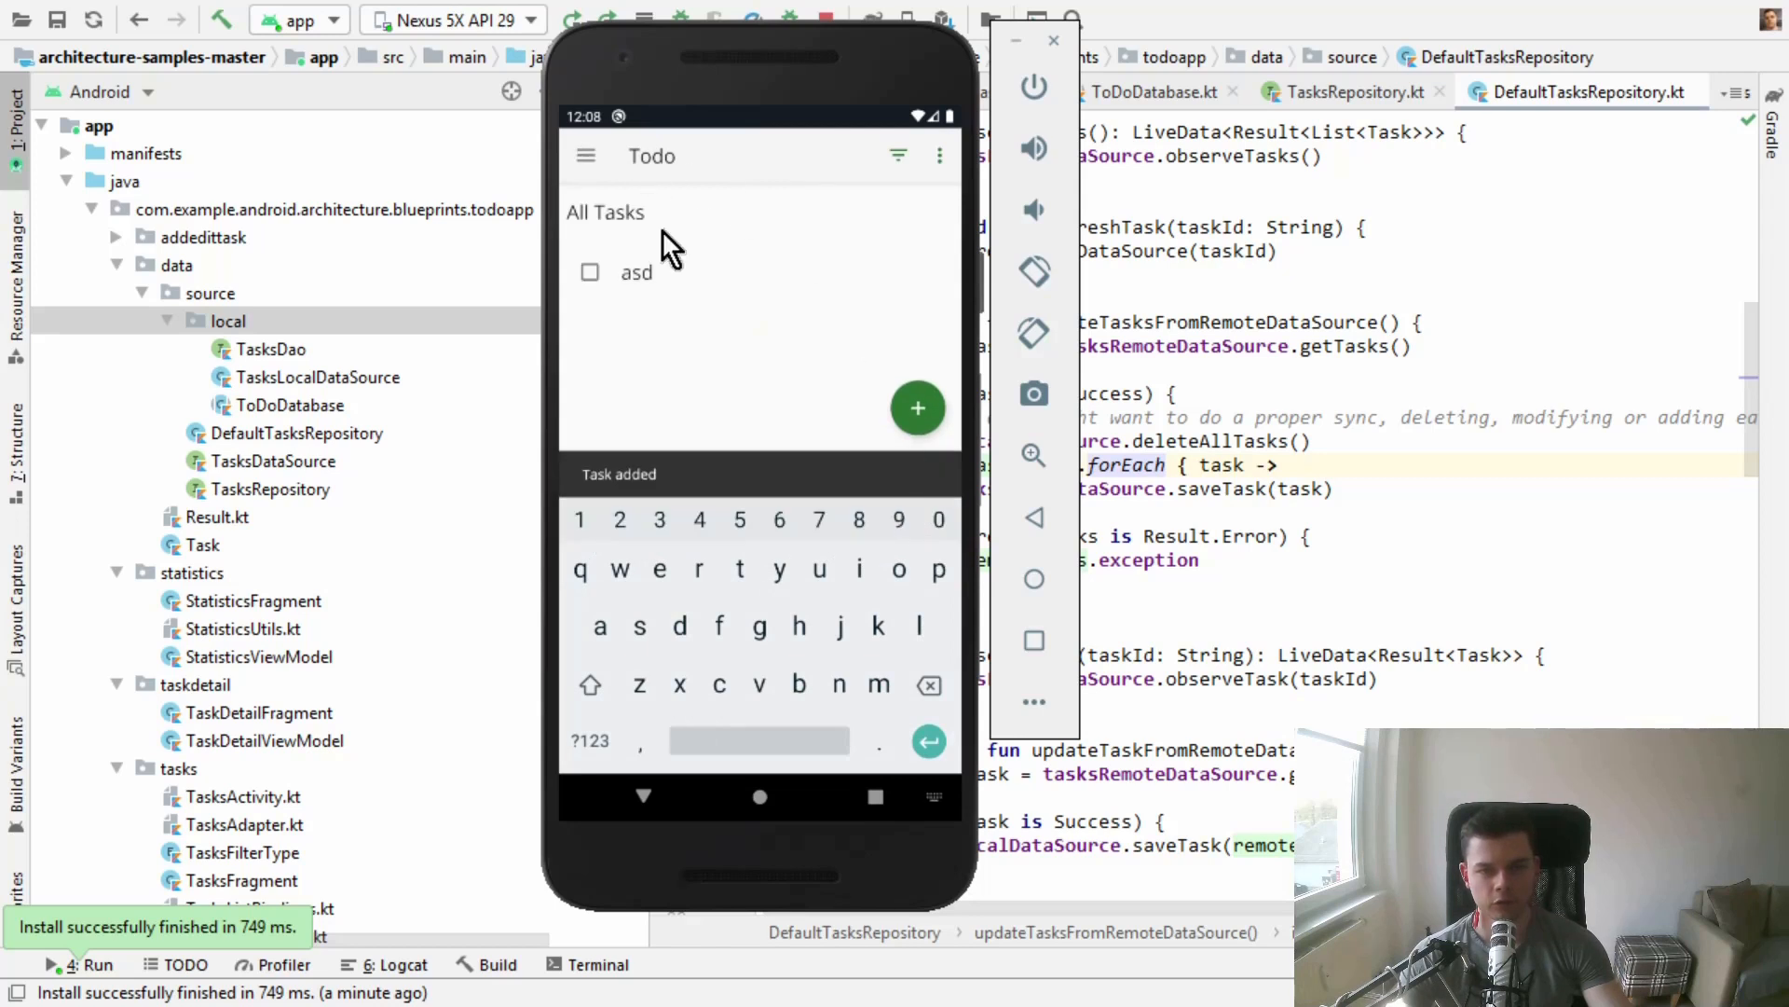
- Mark the 'asd' task complete, then view its details and edit it
click(591, 272)
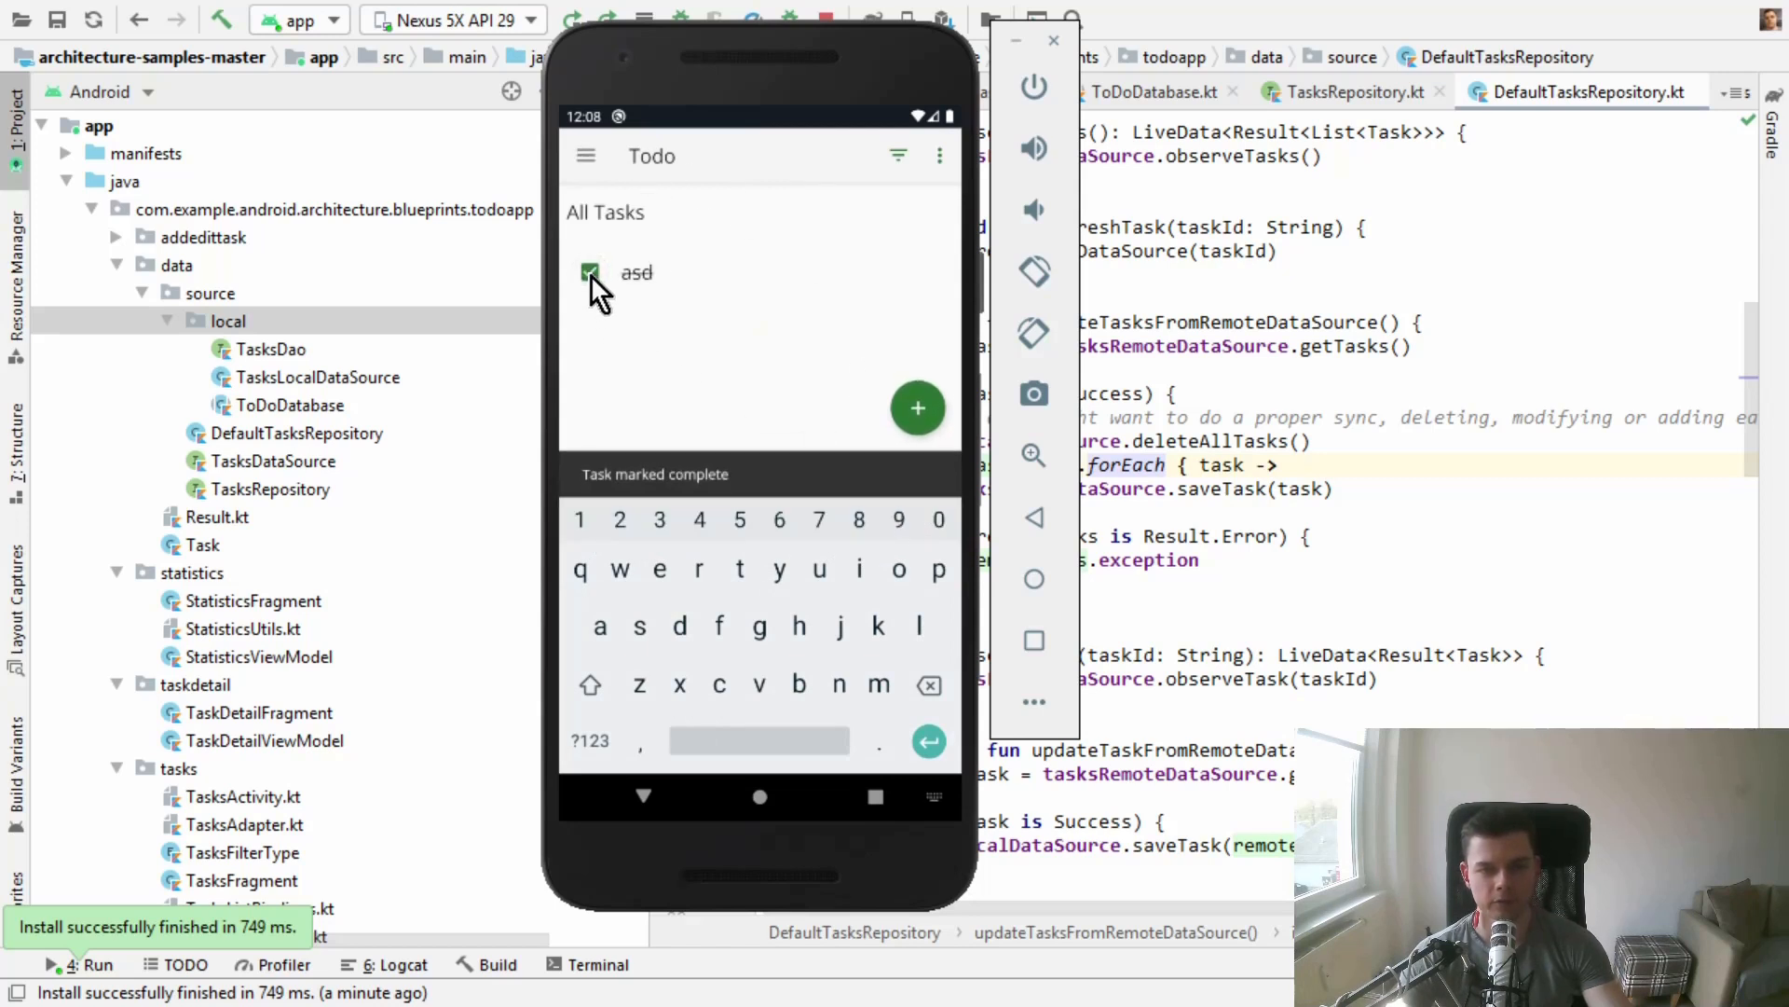
click(636, 272)
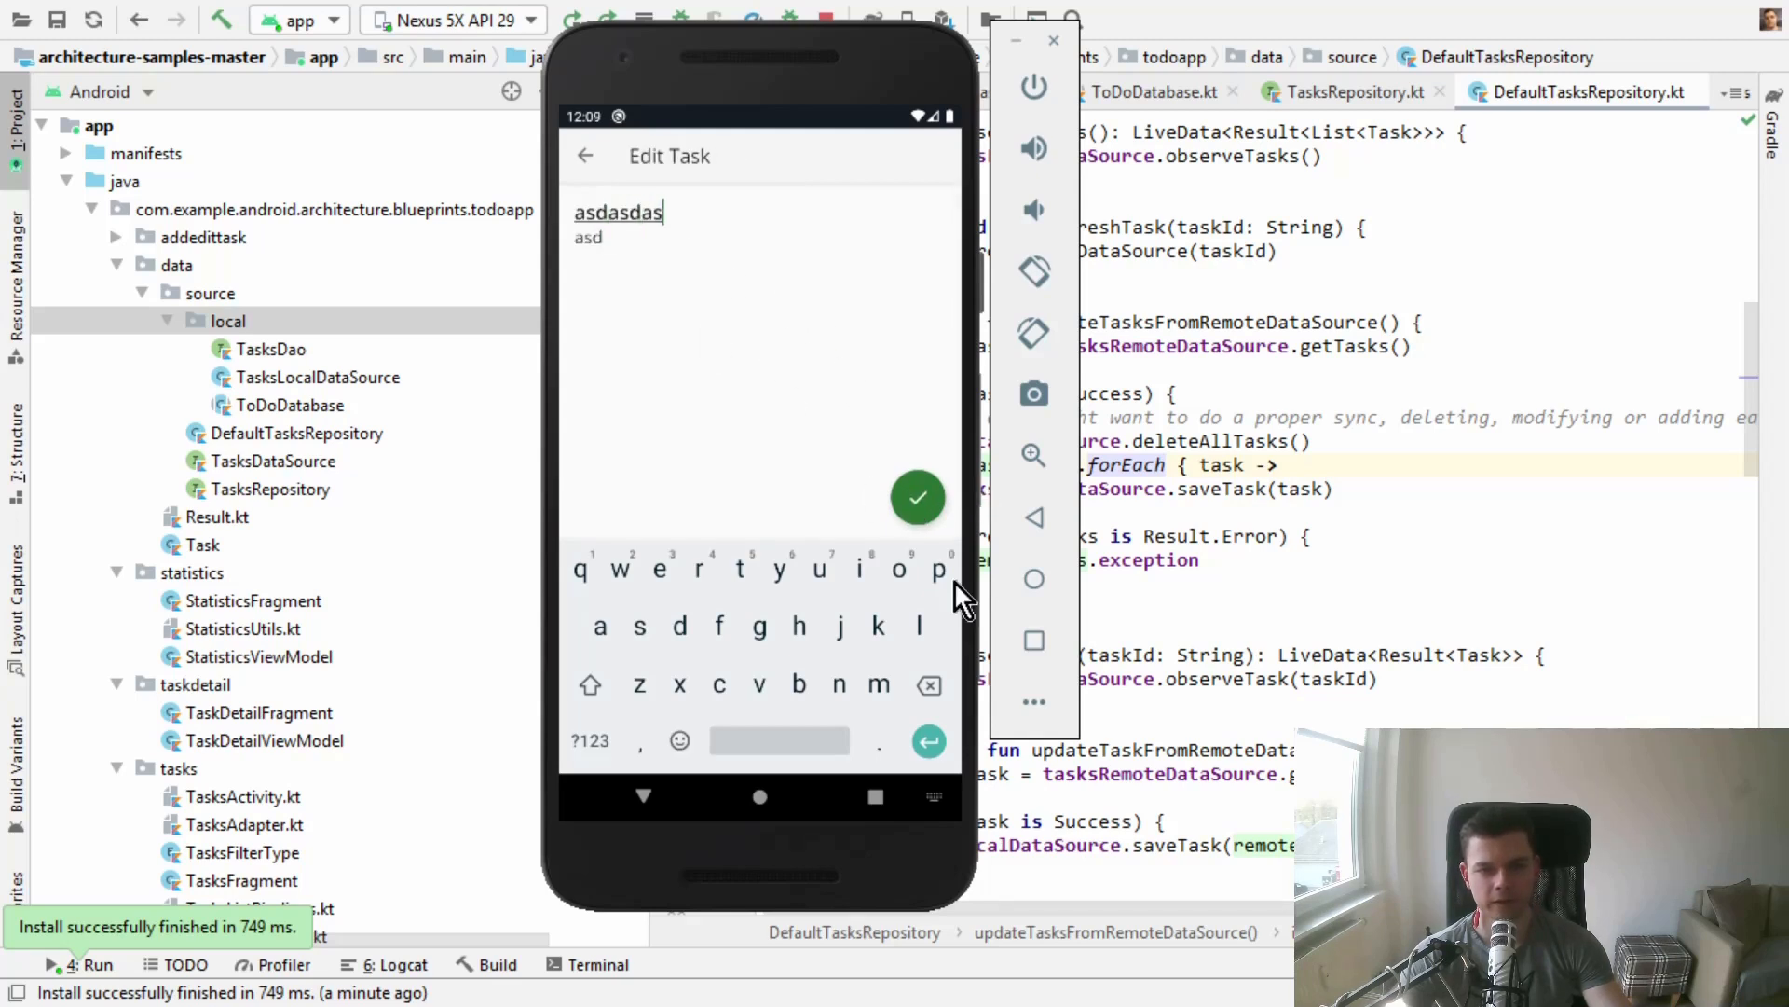
click(917, 500)
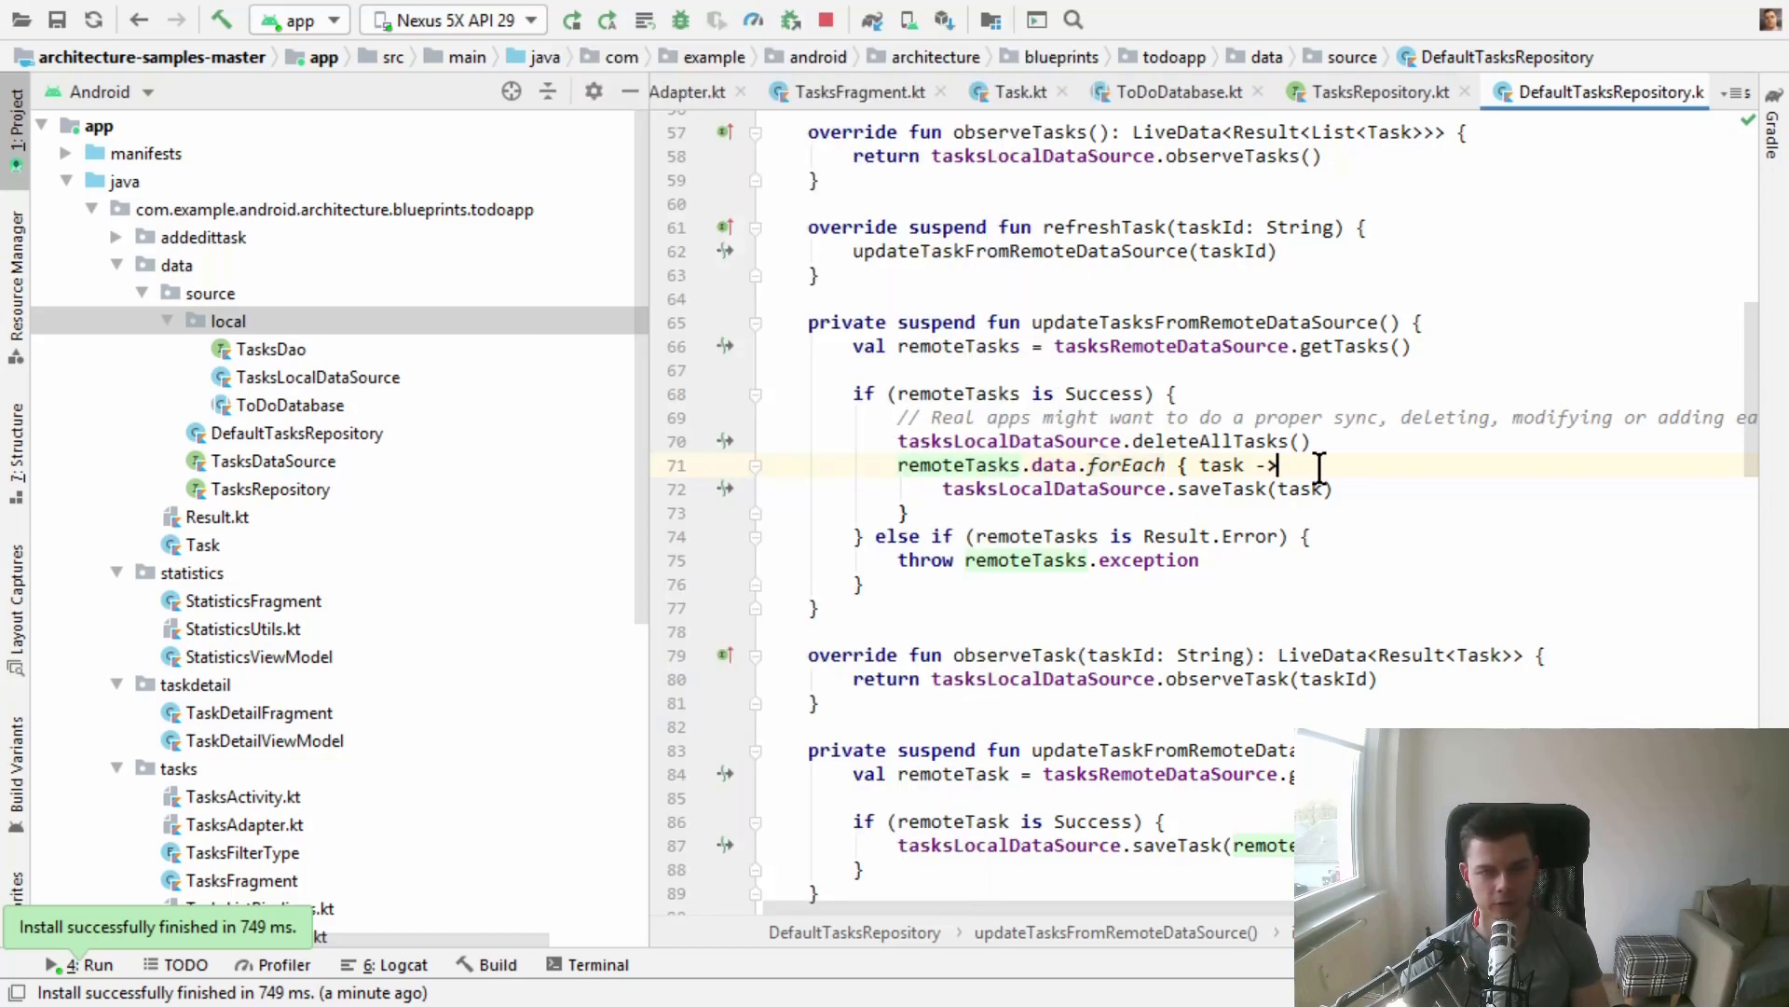
mouse_move(479, 466)
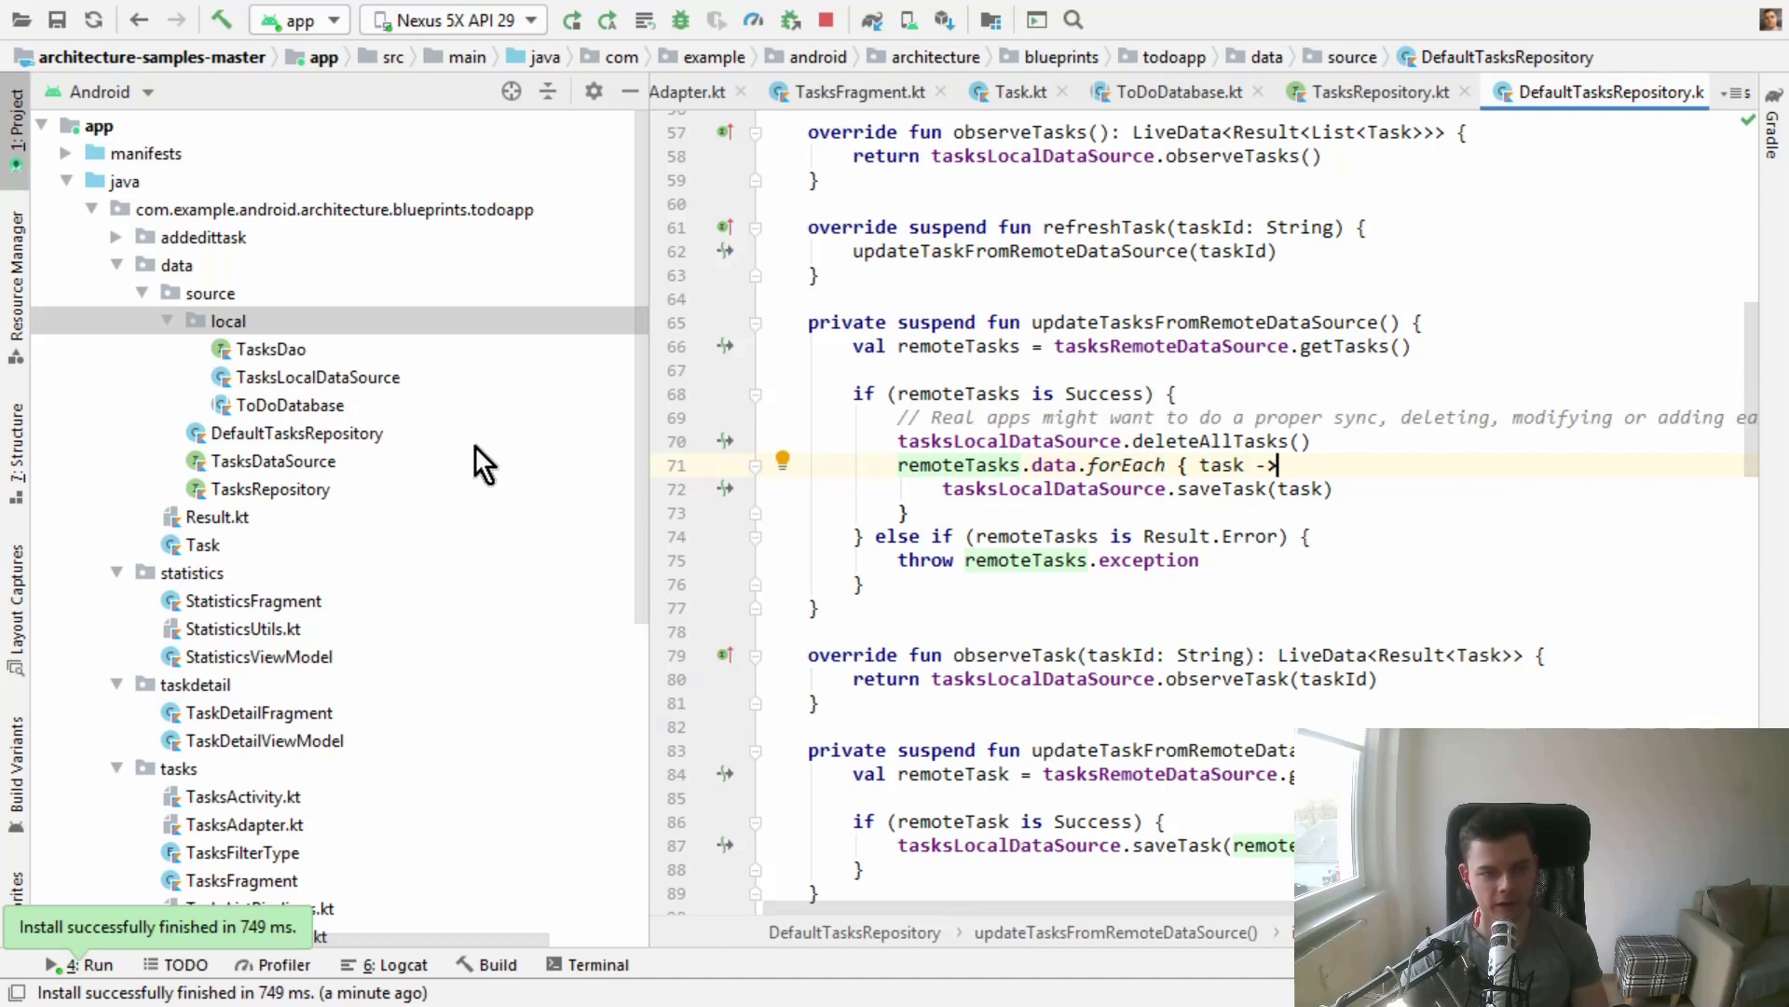
- Scroll the Project tree to locate TaskDetailViewModel in the taskdetail package
scroll(down, 3)
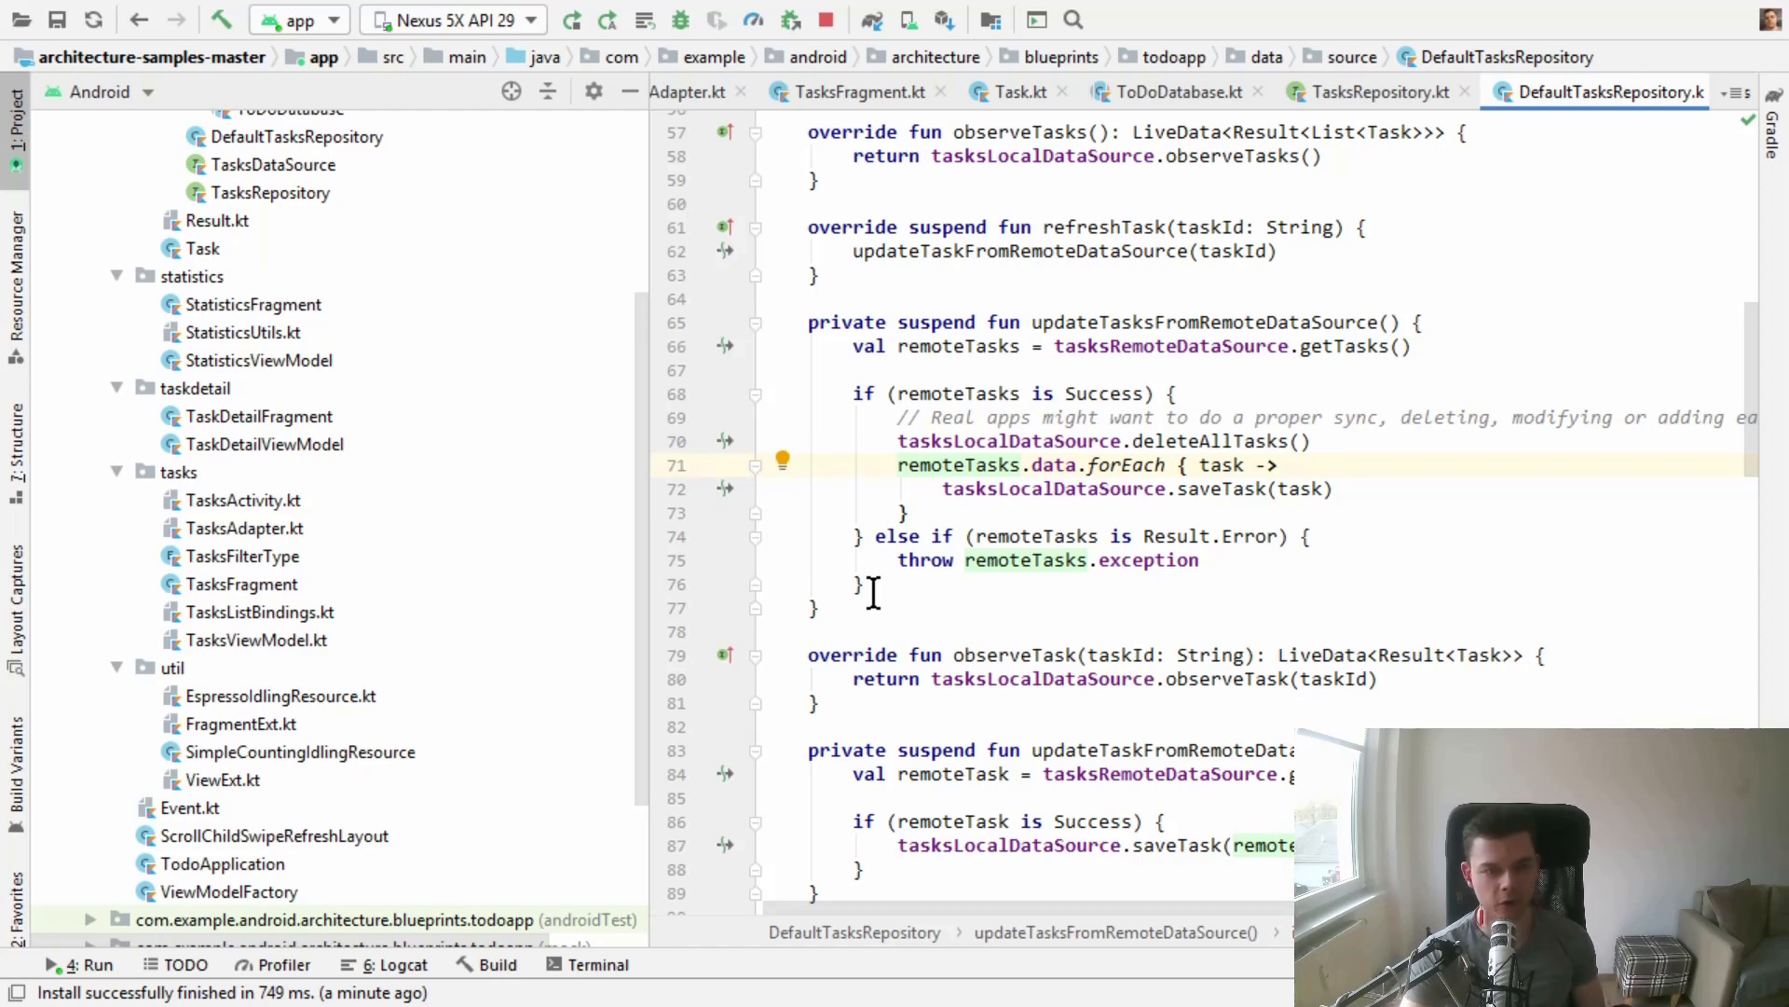
mouse_move(313, 478)
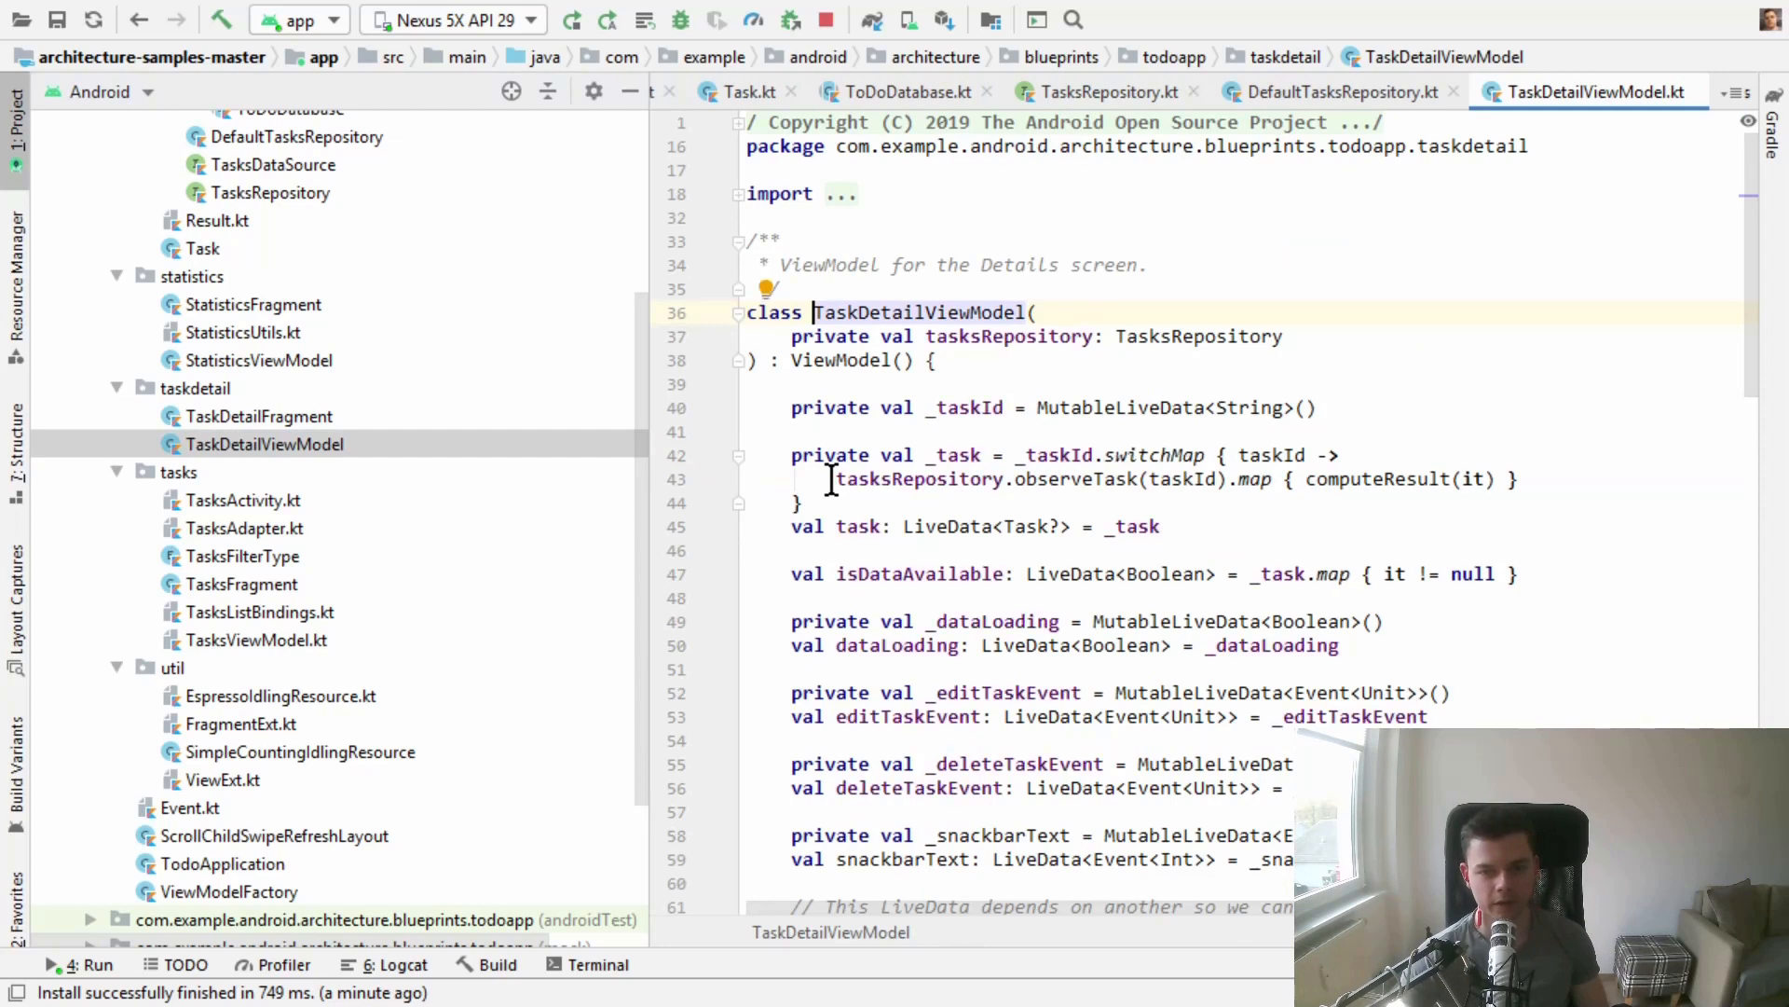
scroll(down, 3)
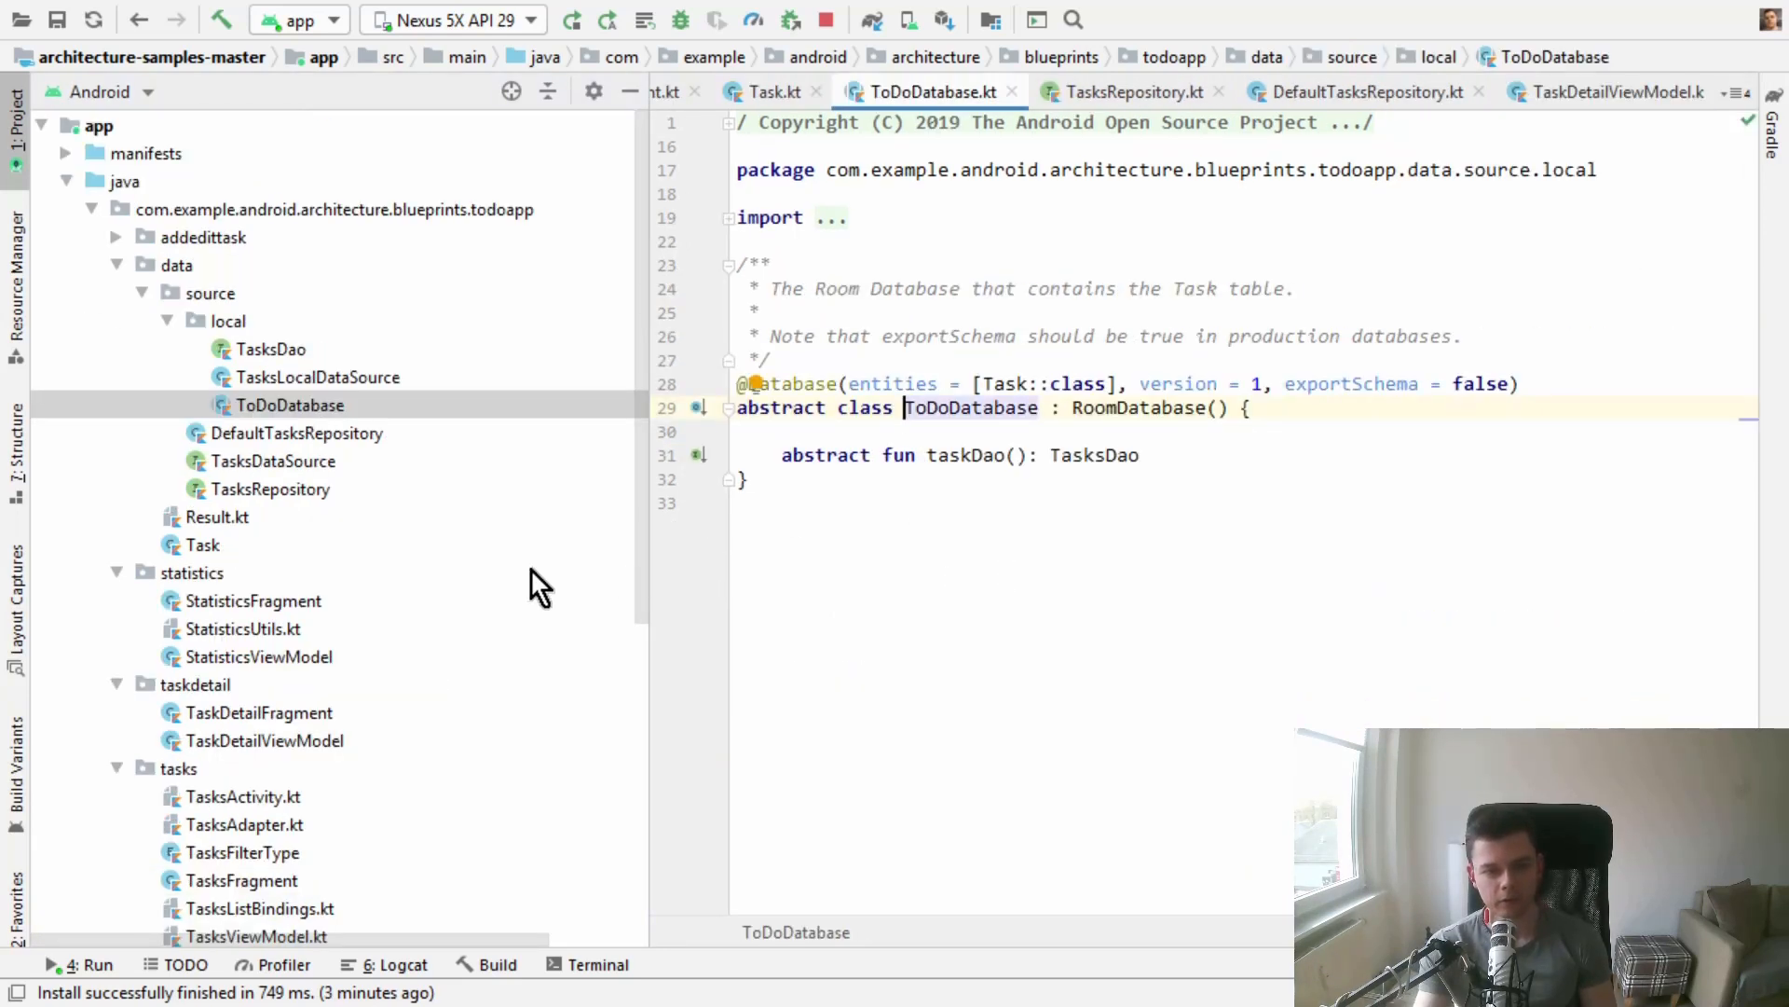
- View the TasksDataSource and TasksRepository interfaces from data/source in editor tabs
click(274, 461)
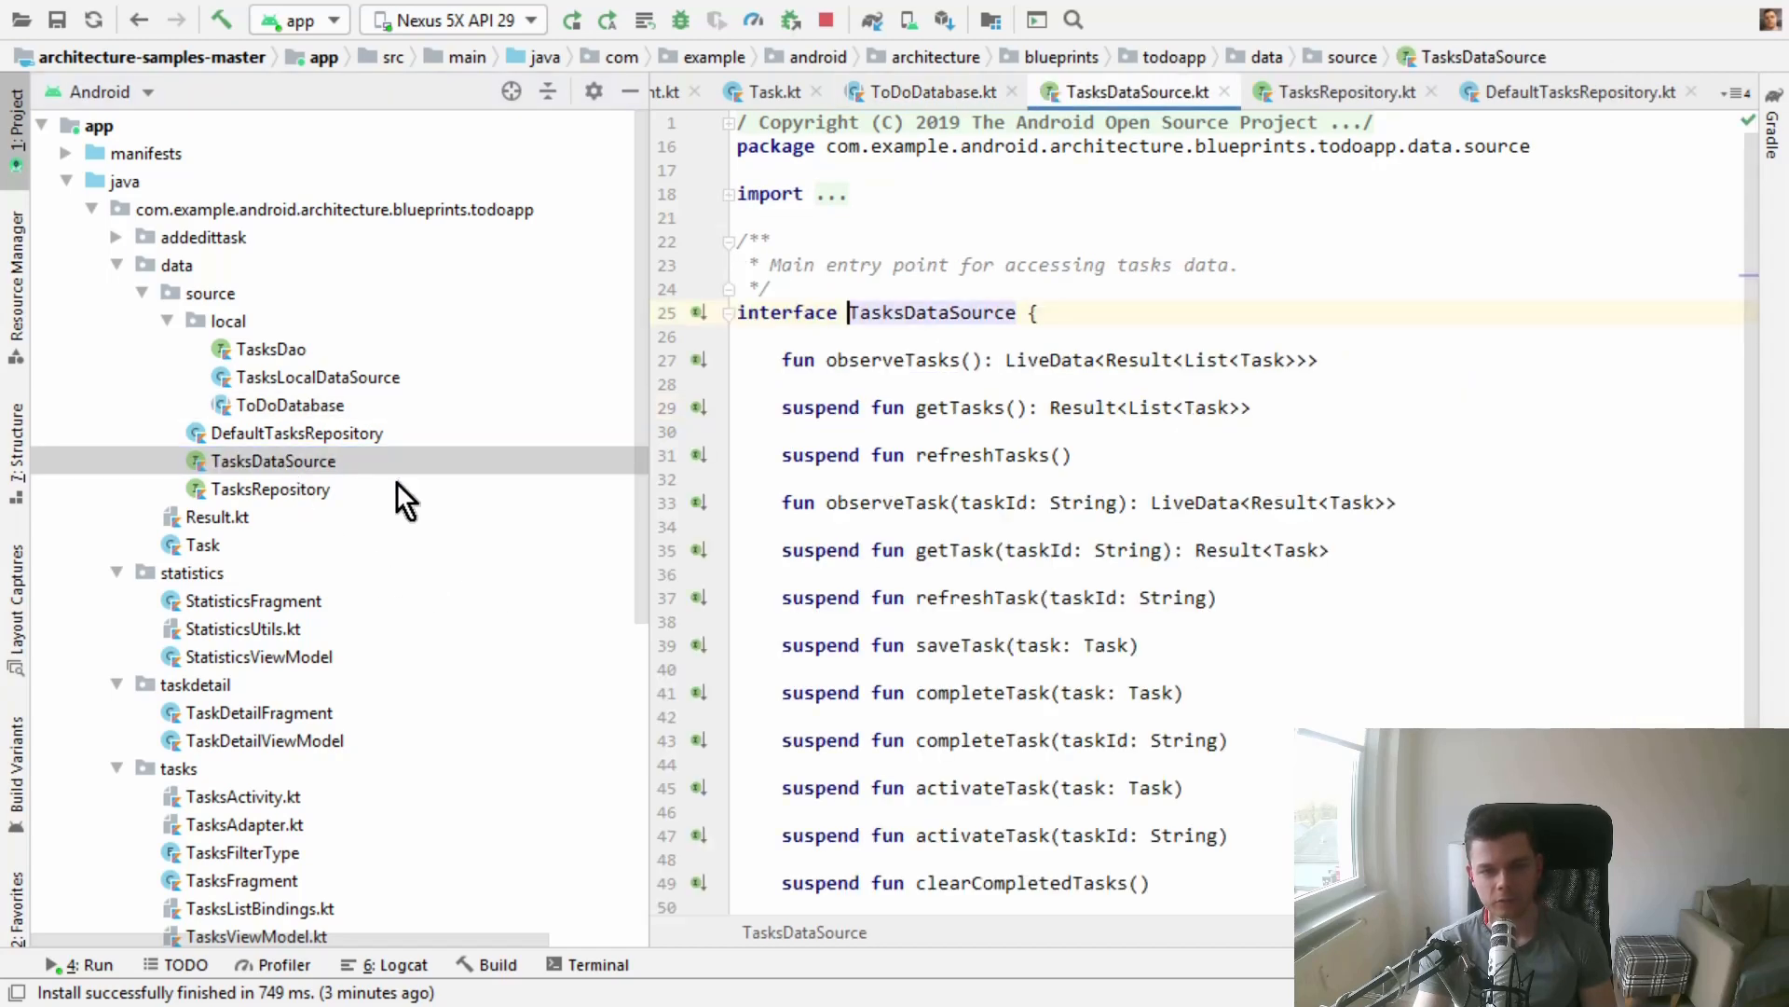
scroll(down, 3)
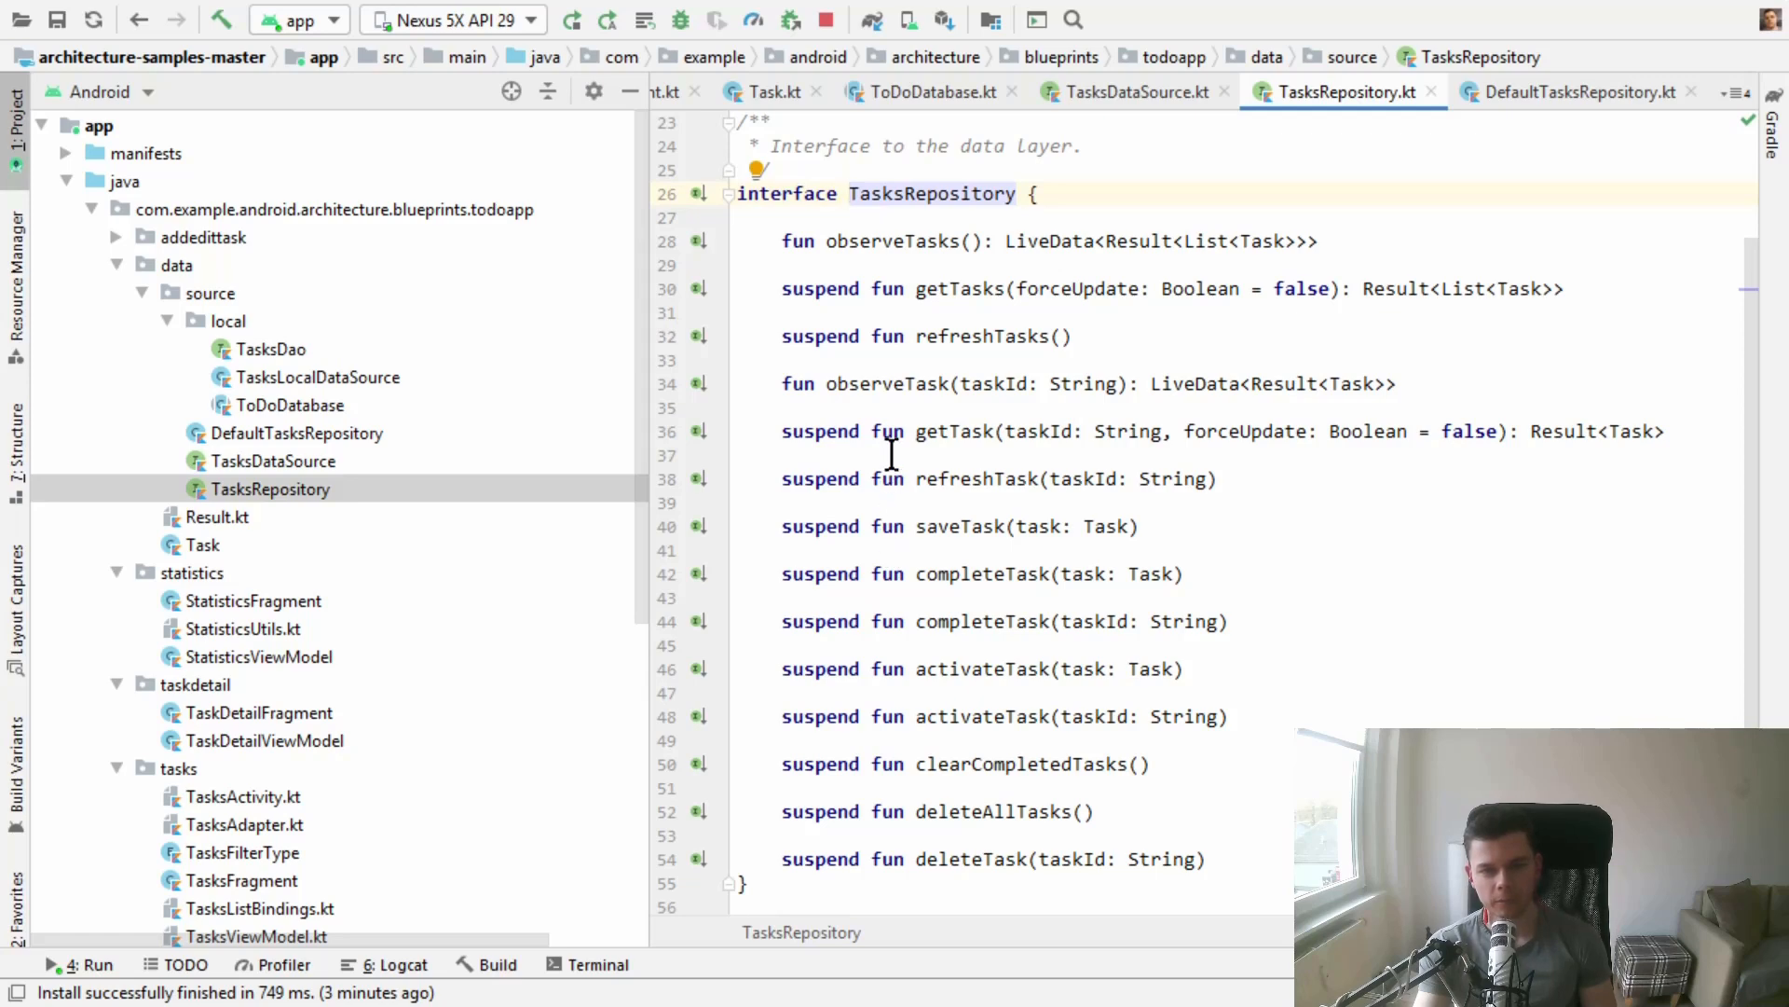
mouse_move(832, 444)
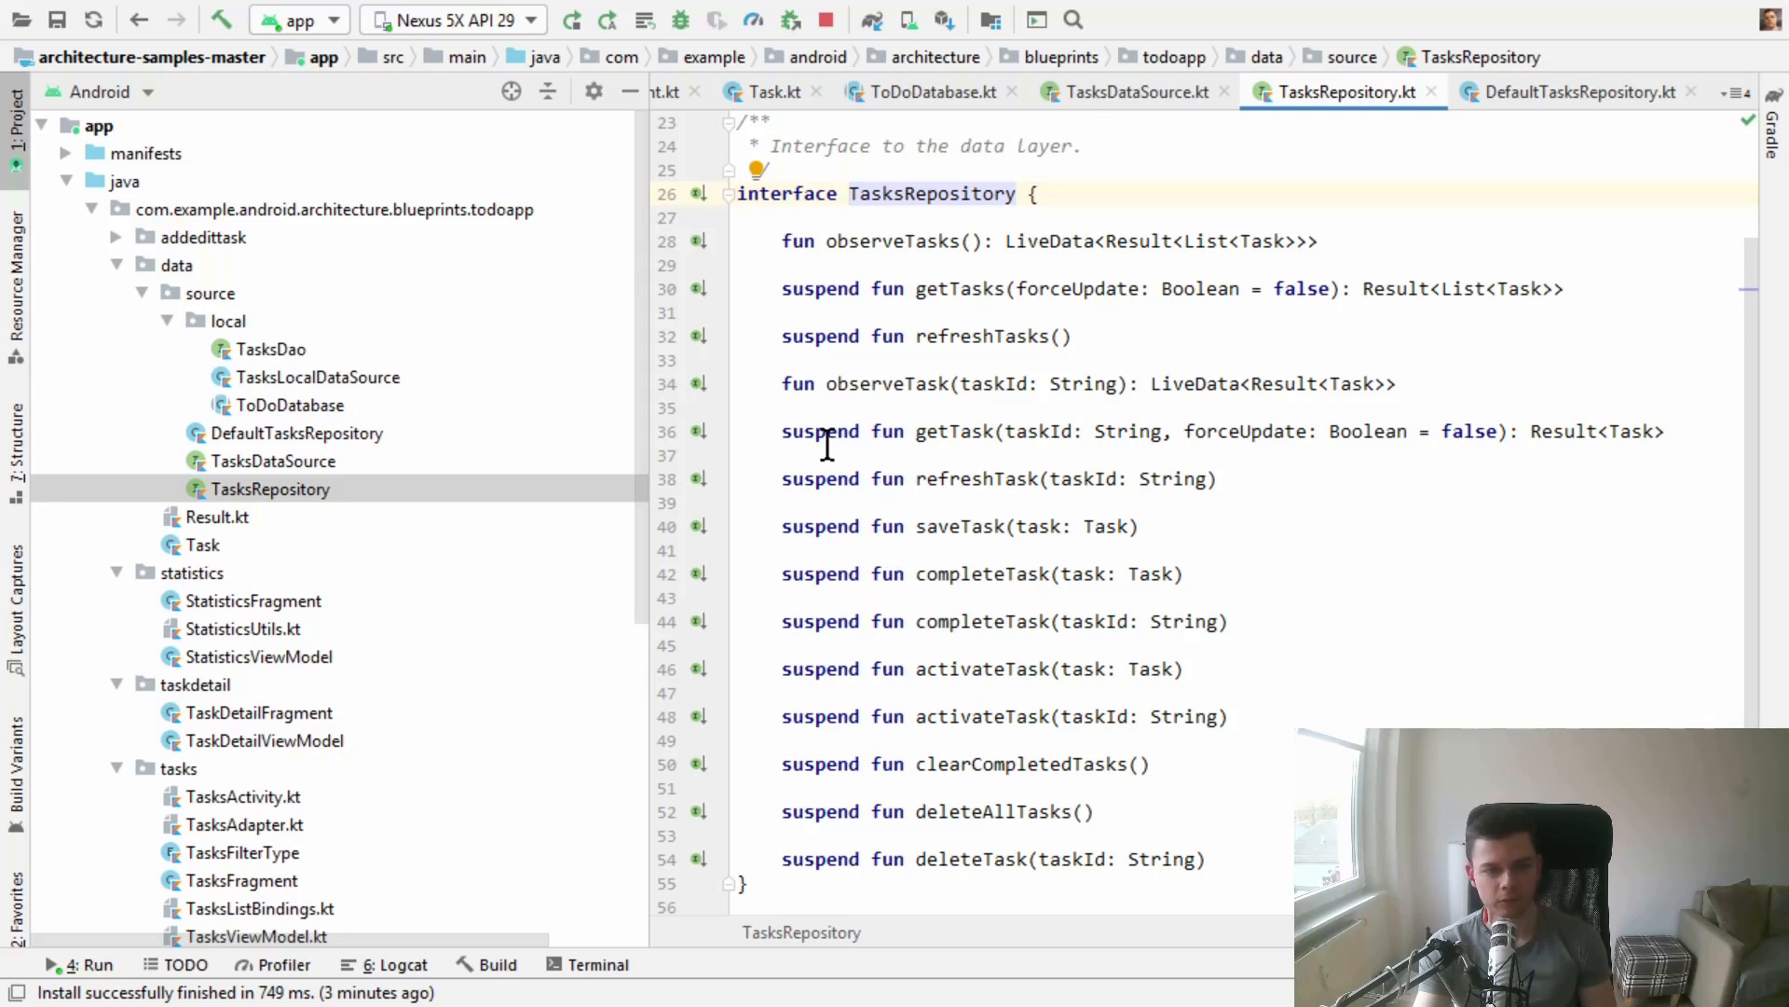
double_click(251, 600)
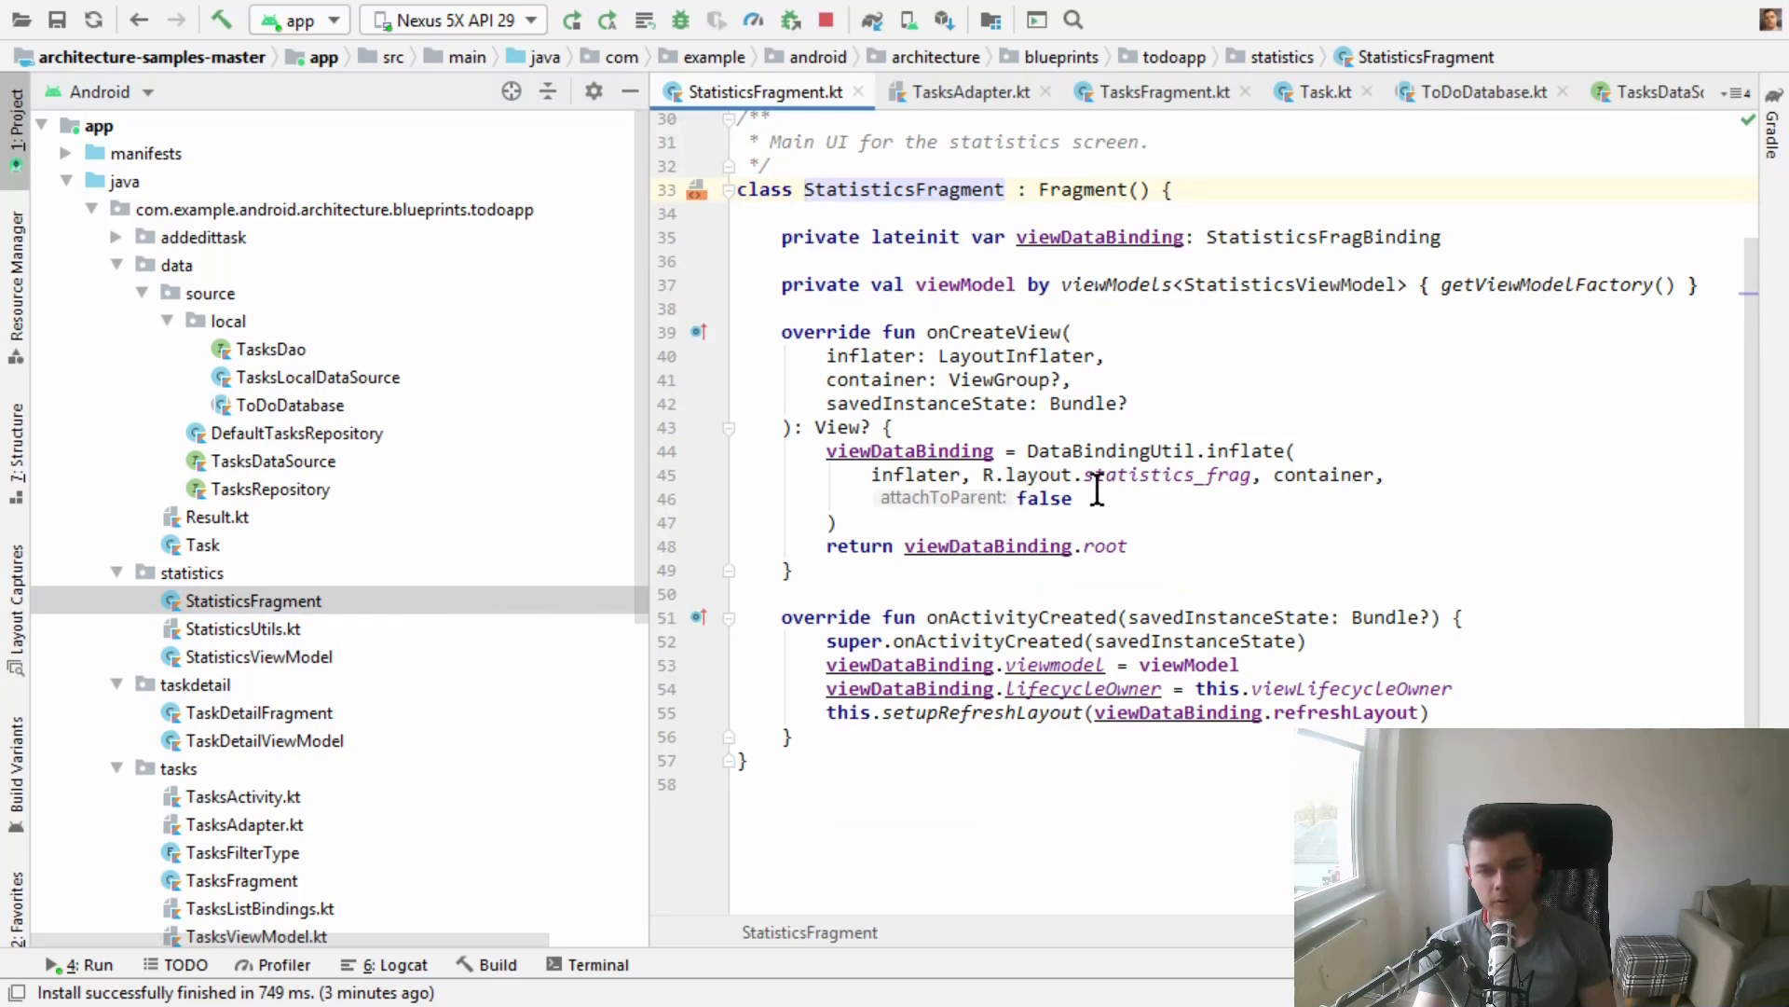
- Bring StatisticsFragment into the editor to read its onCreateView data-binding code
click(1169, 475)
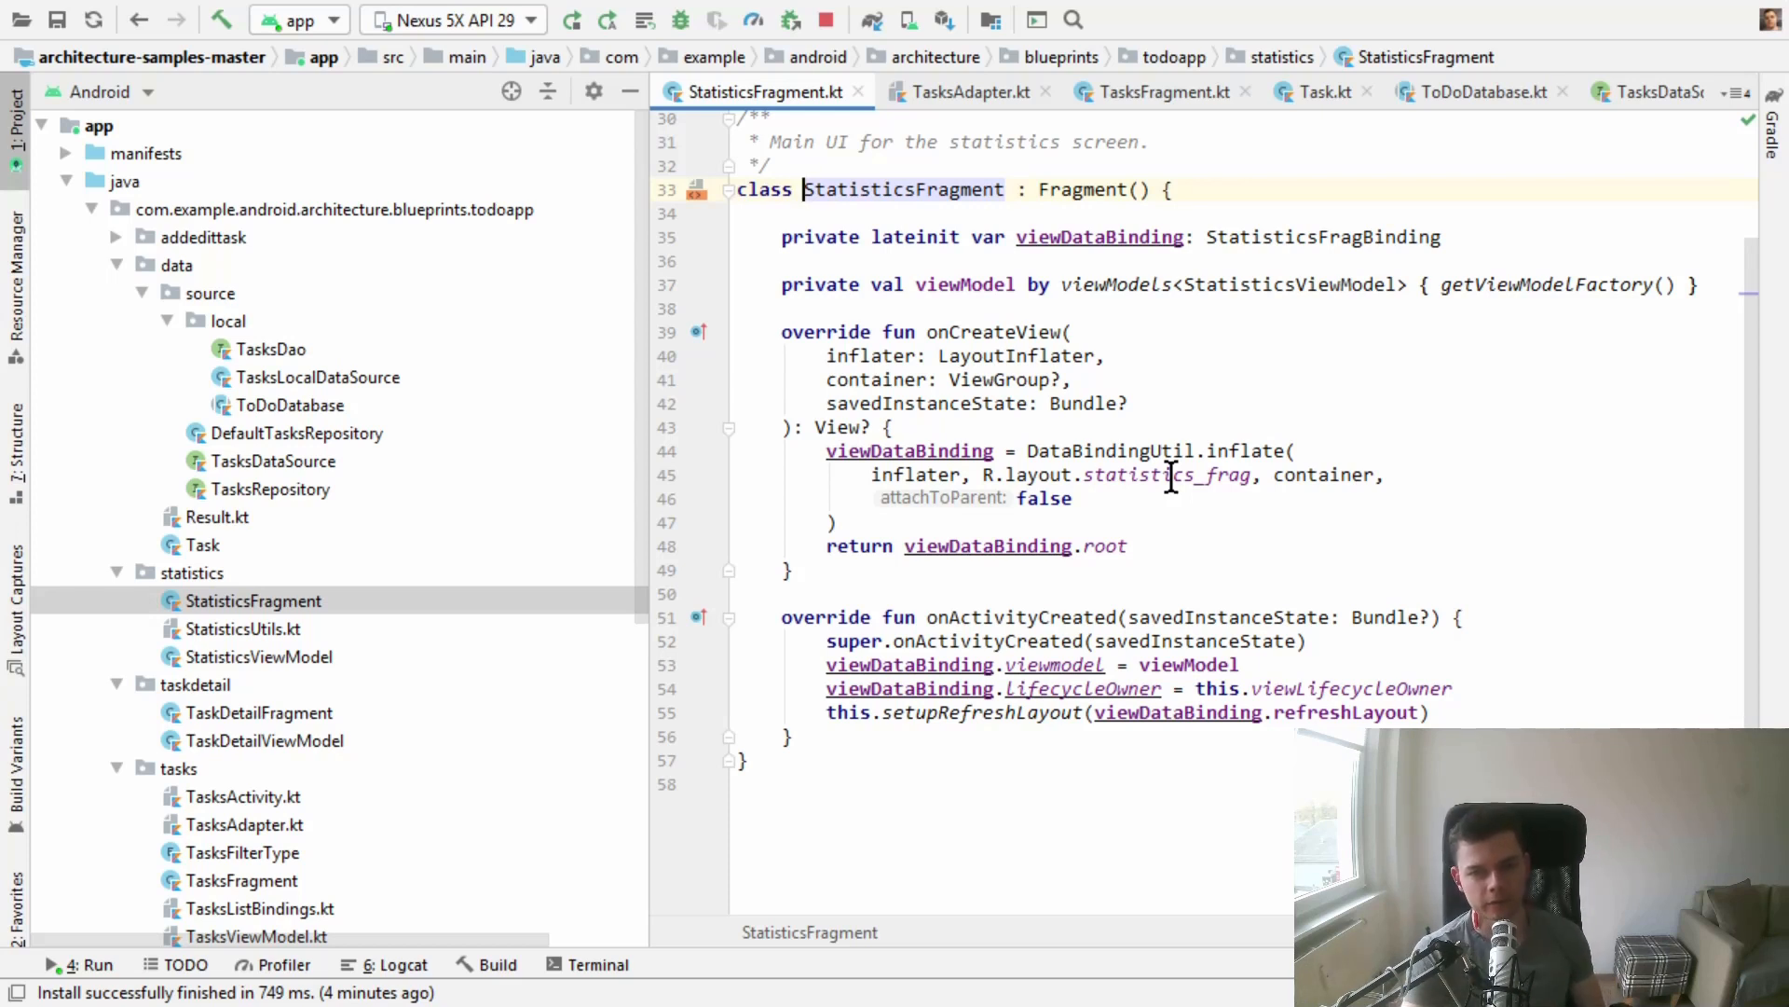
mouse_move(567, 420)
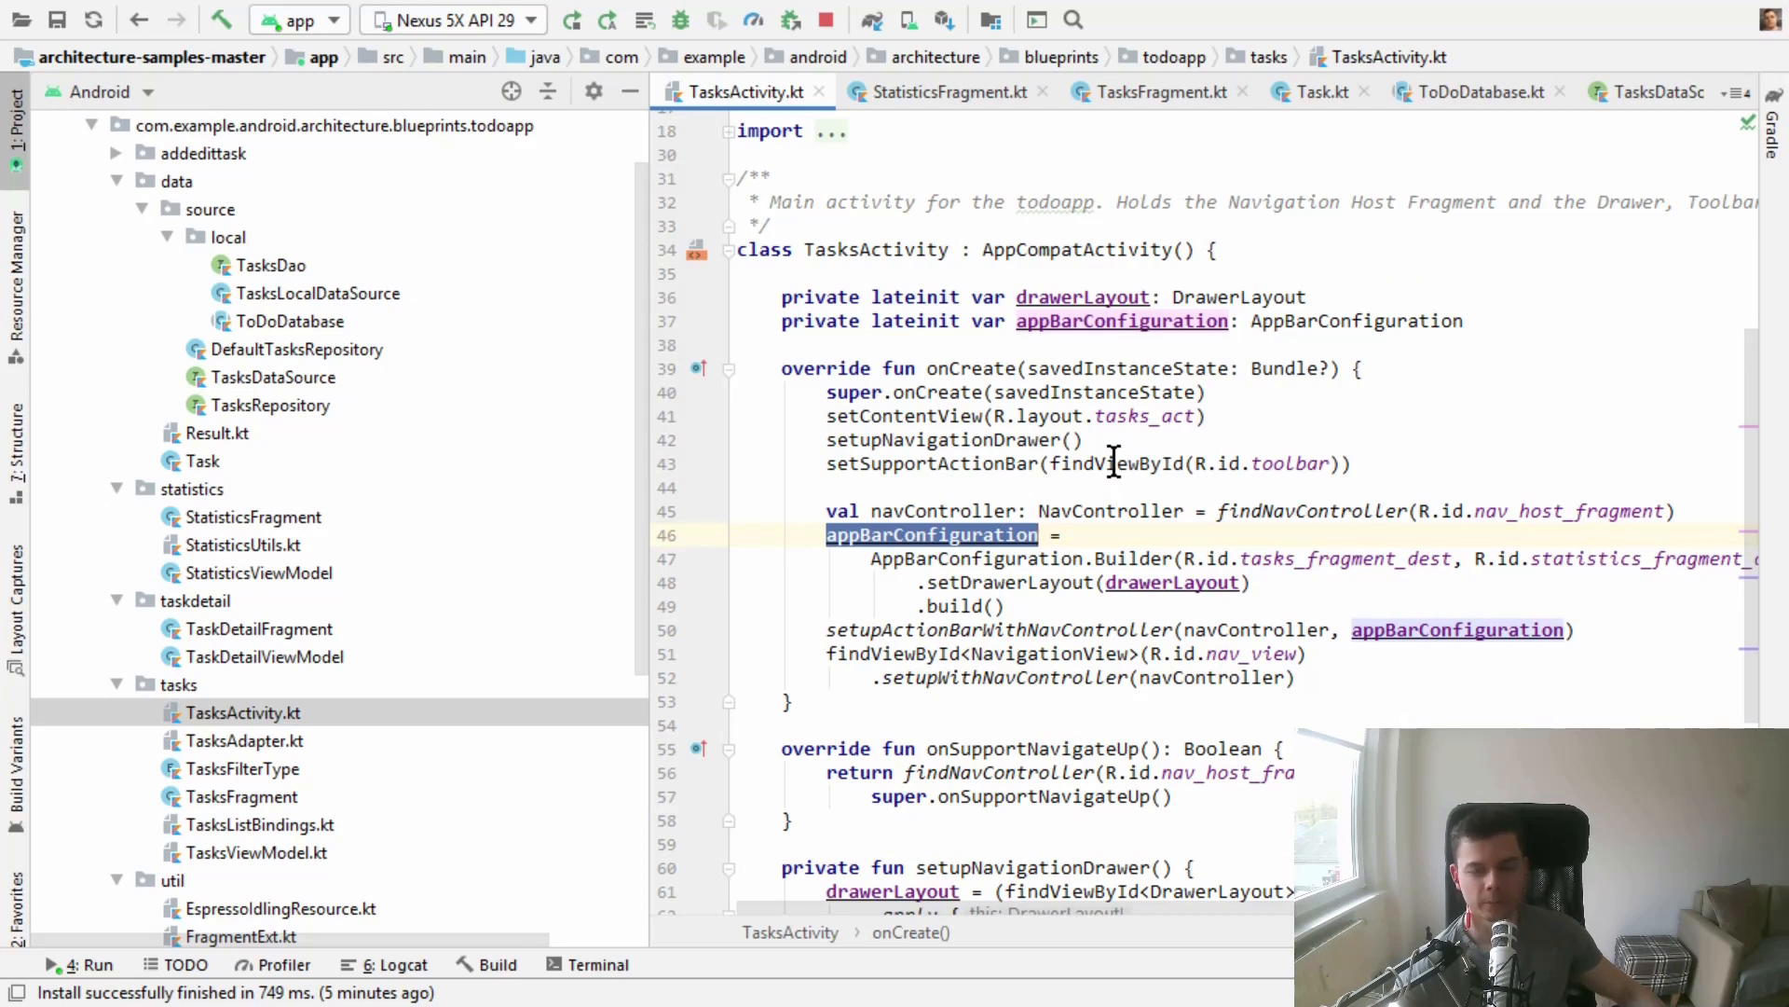
- Scroll TasksActivity.kt down to the setupNavigationDrawer code
scroll(down, 3)
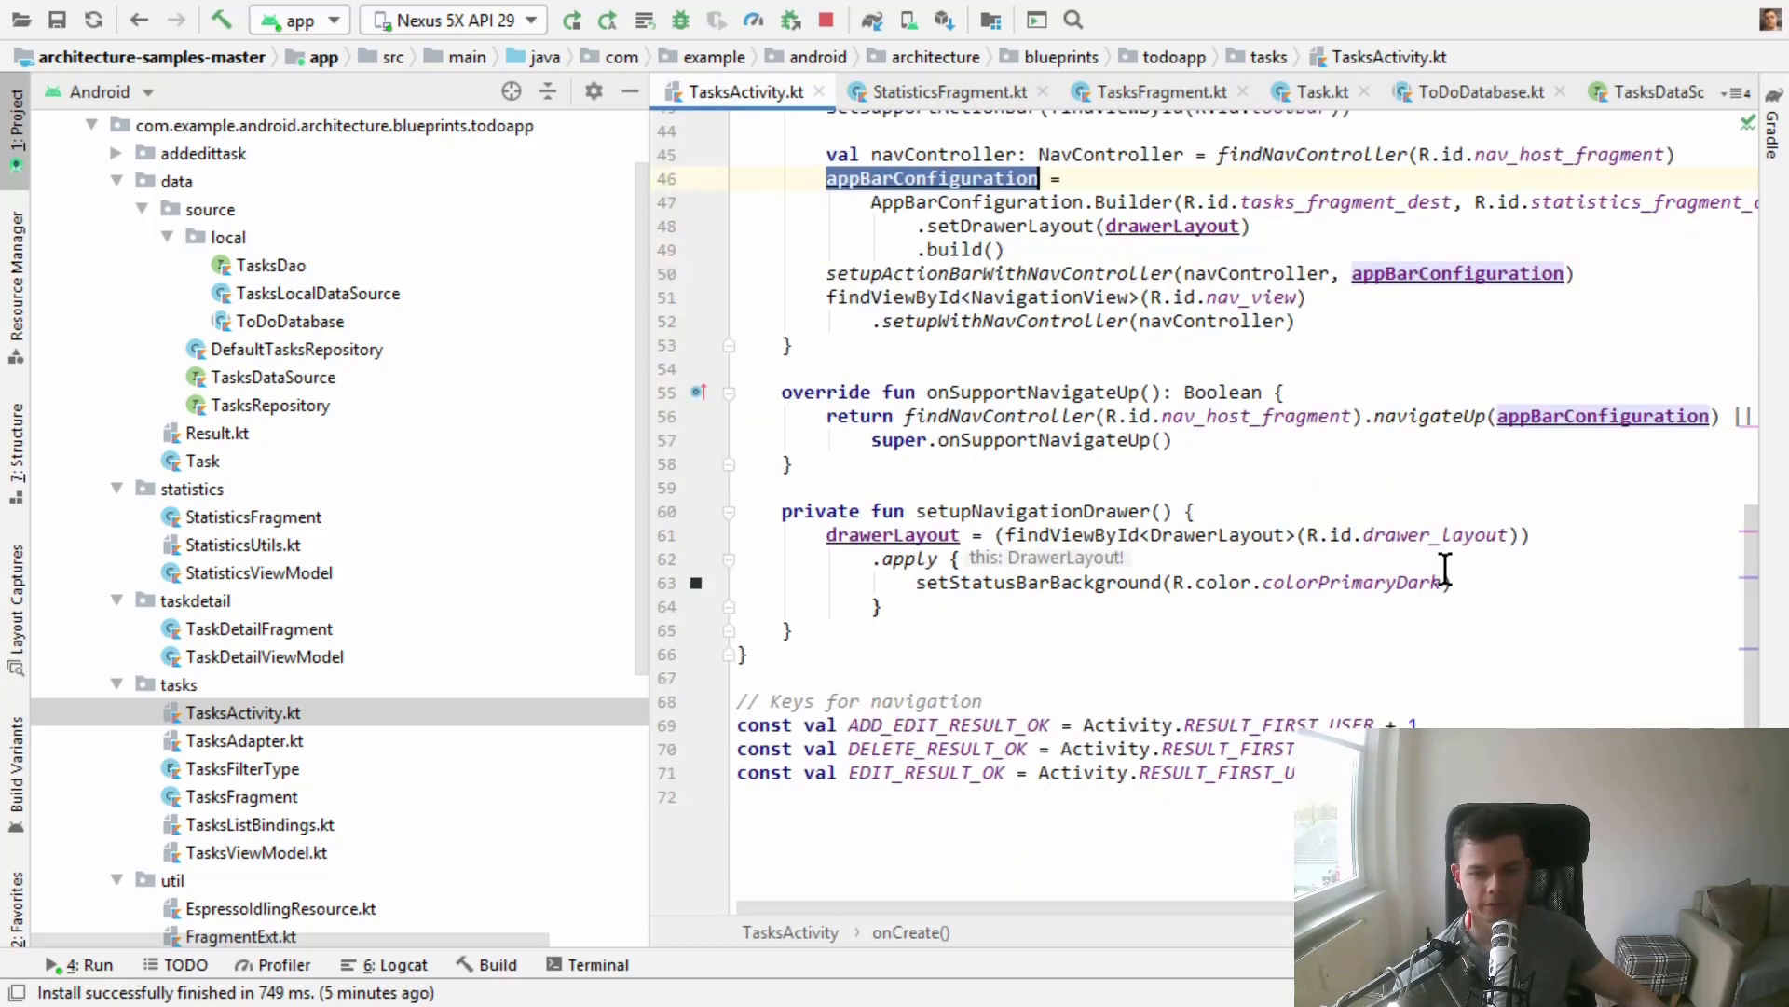
mouse_move(1204, 478)
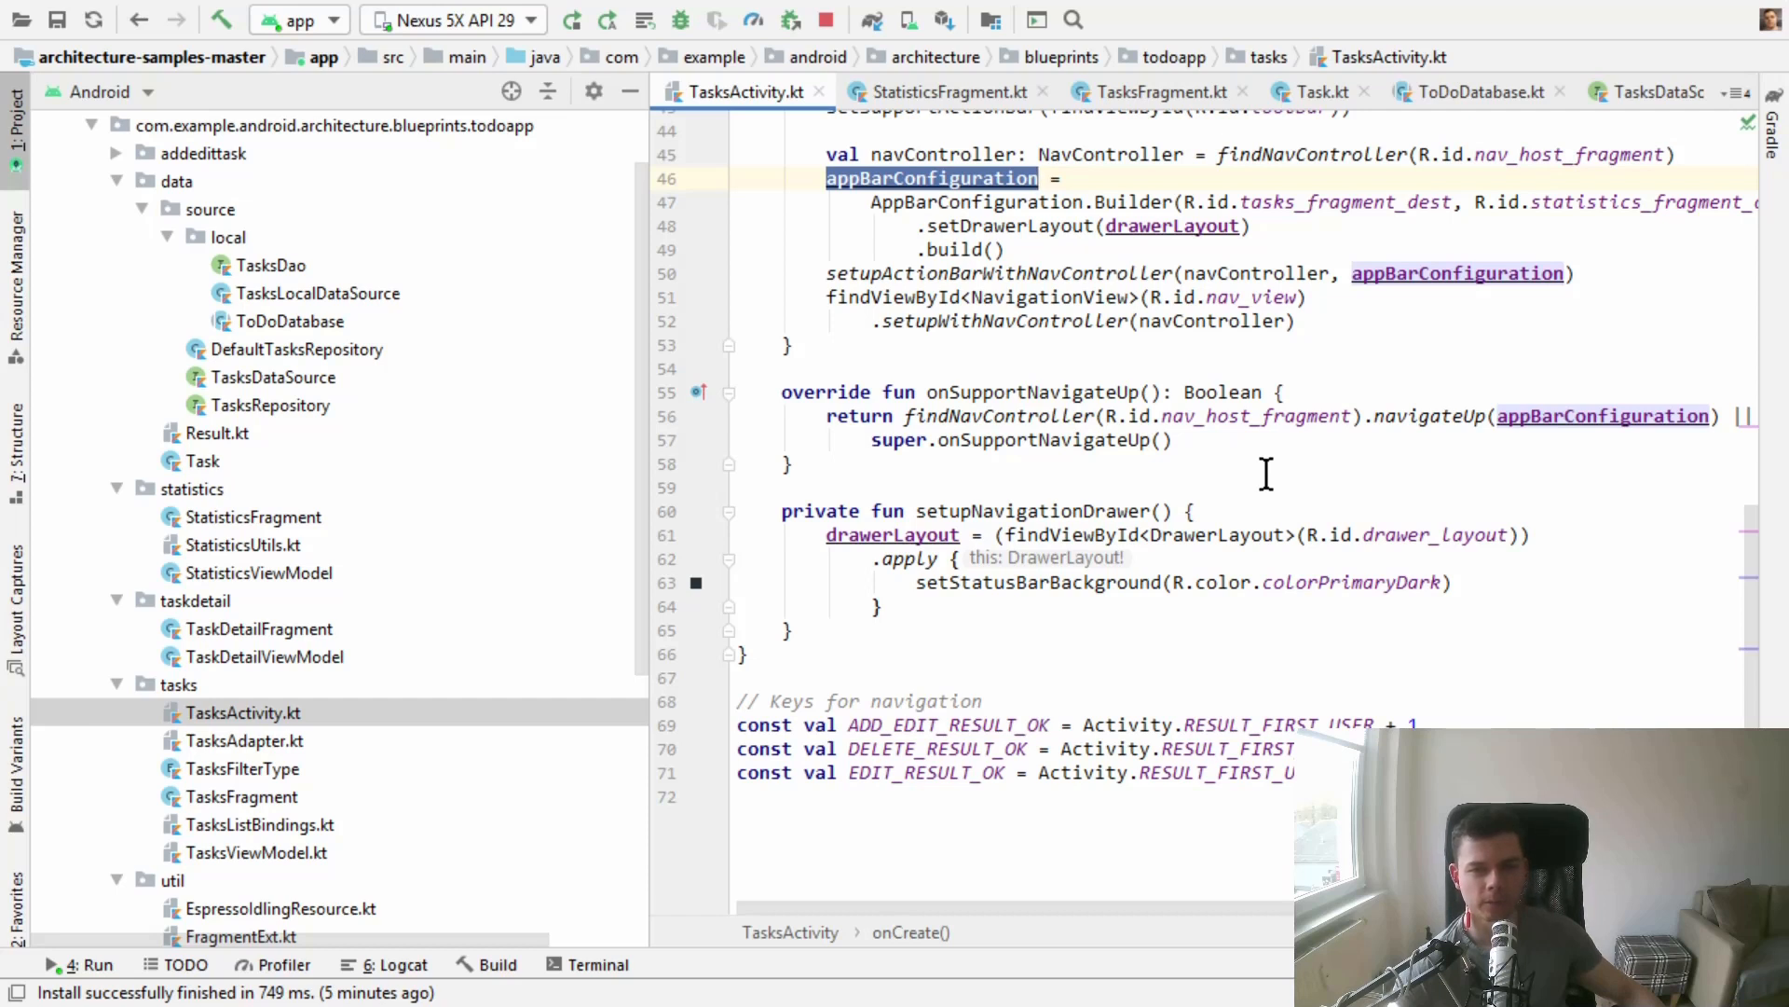
mouse_move(1577, 367)
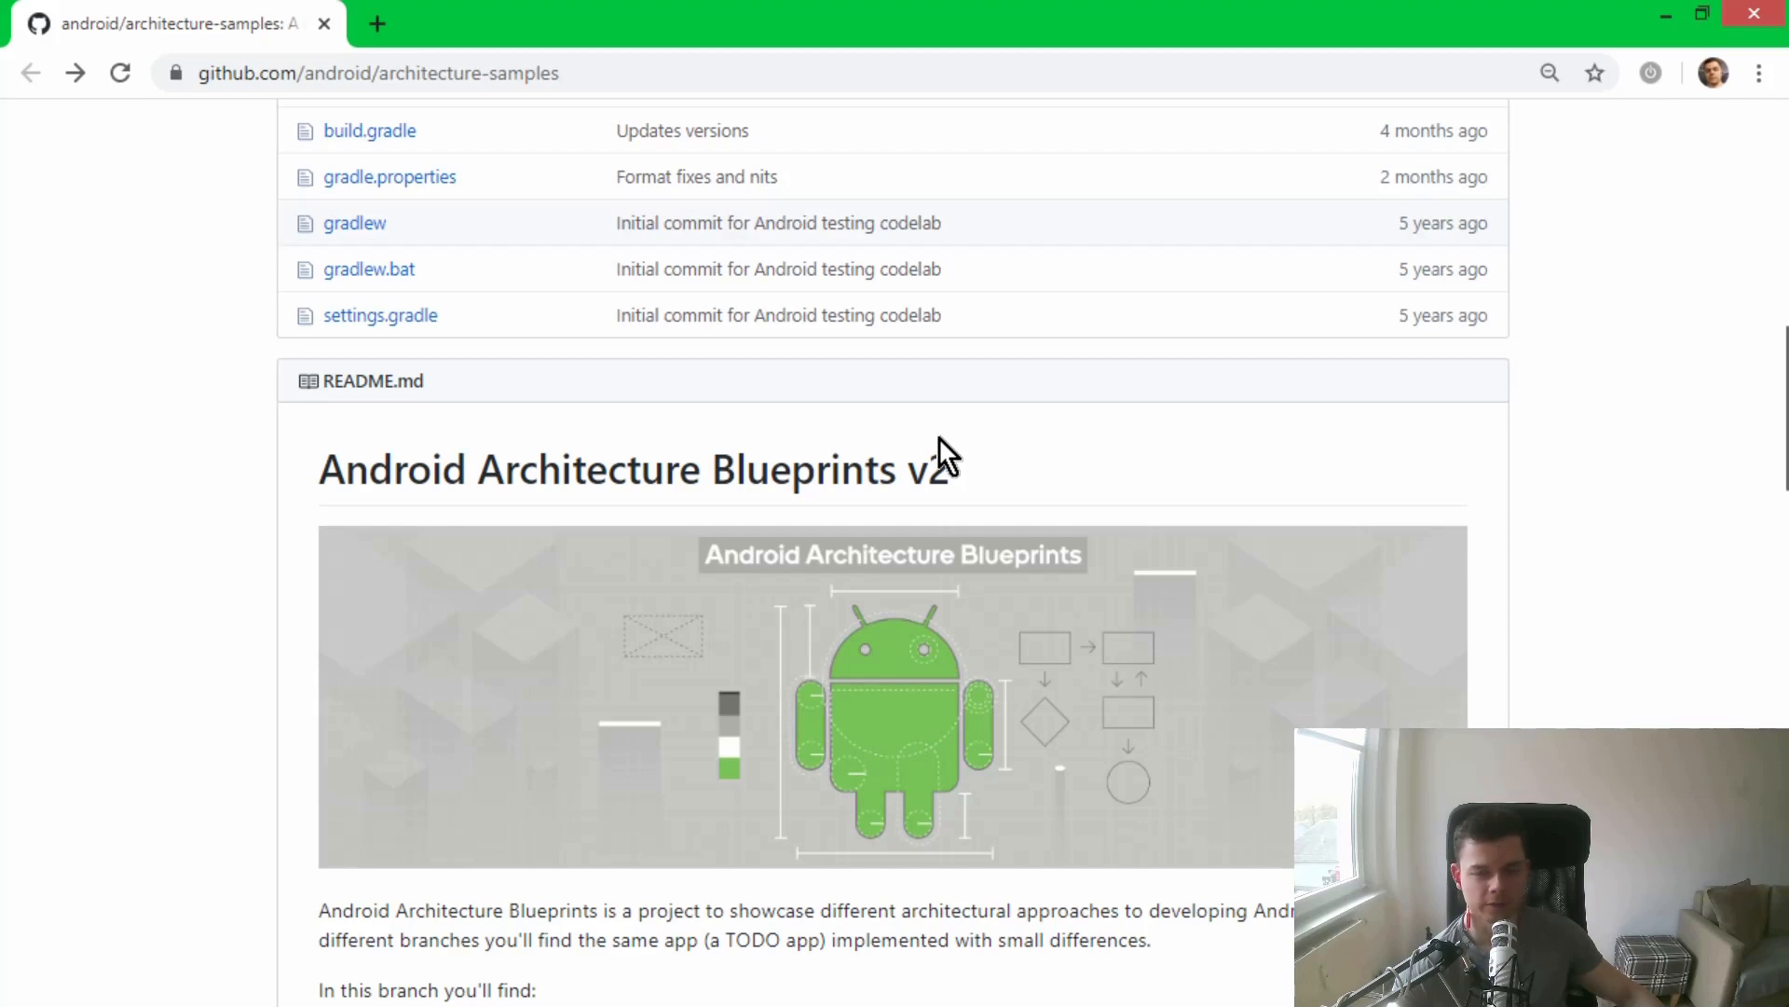
scroll(up, 3)
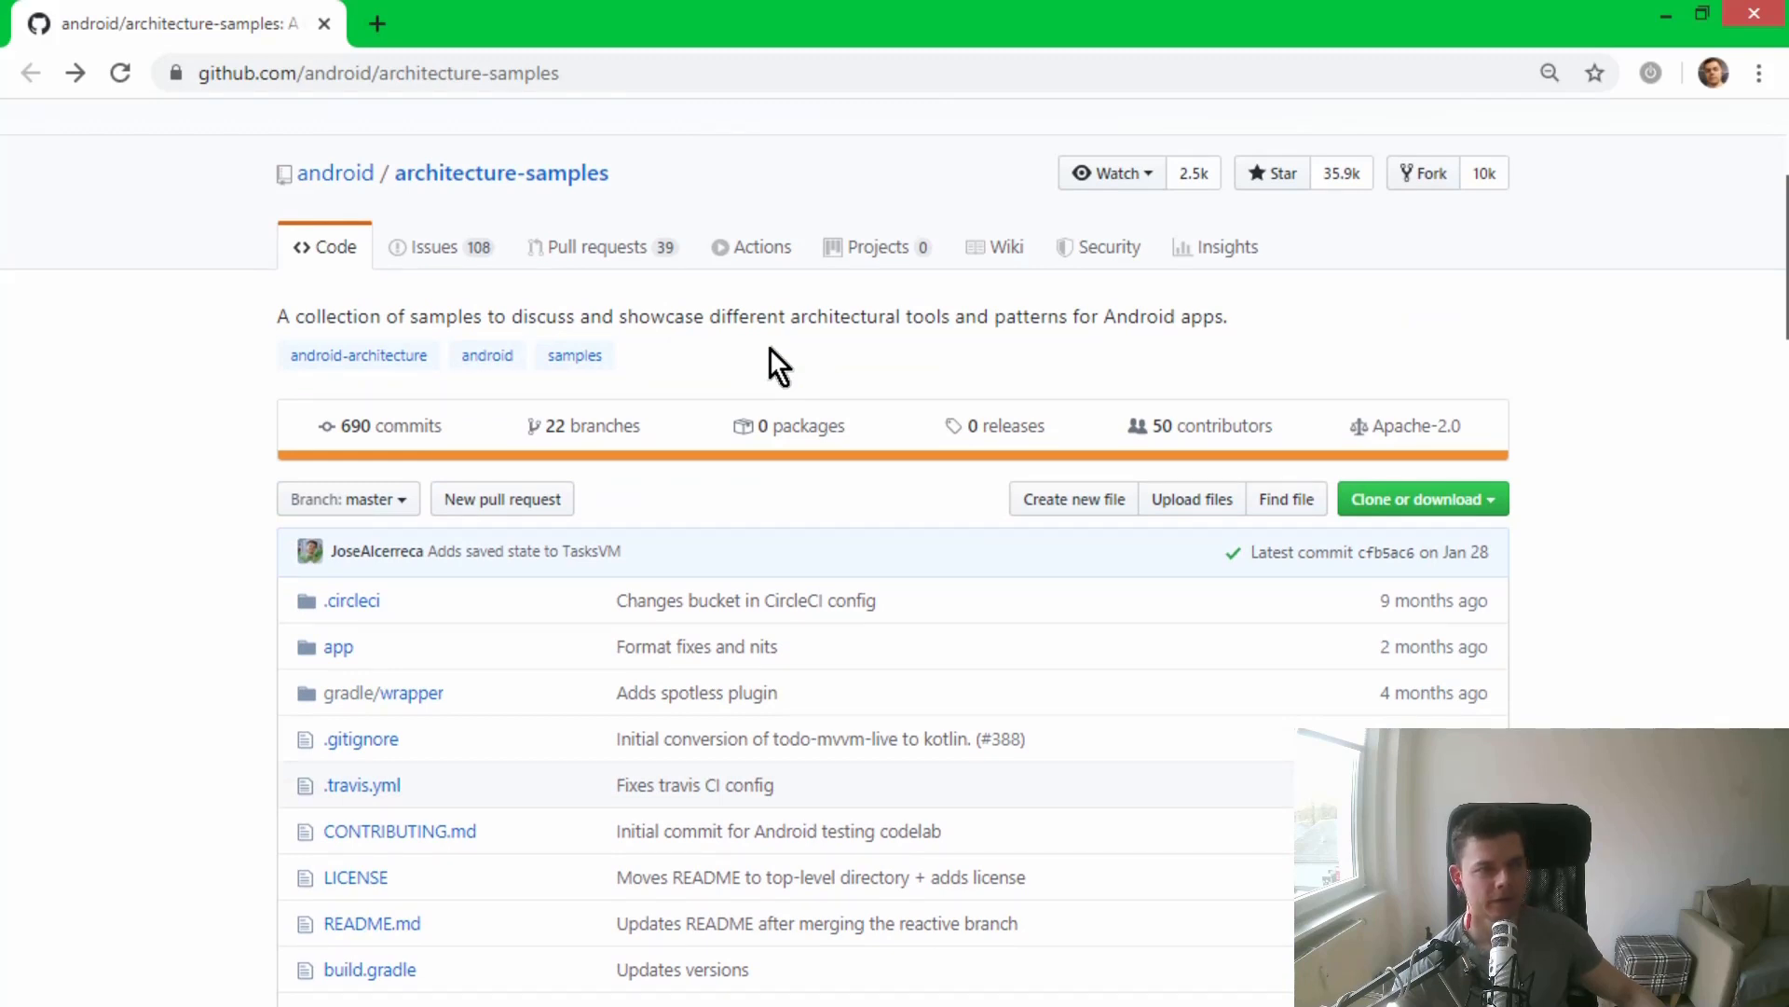
mouse_move(614, 358)
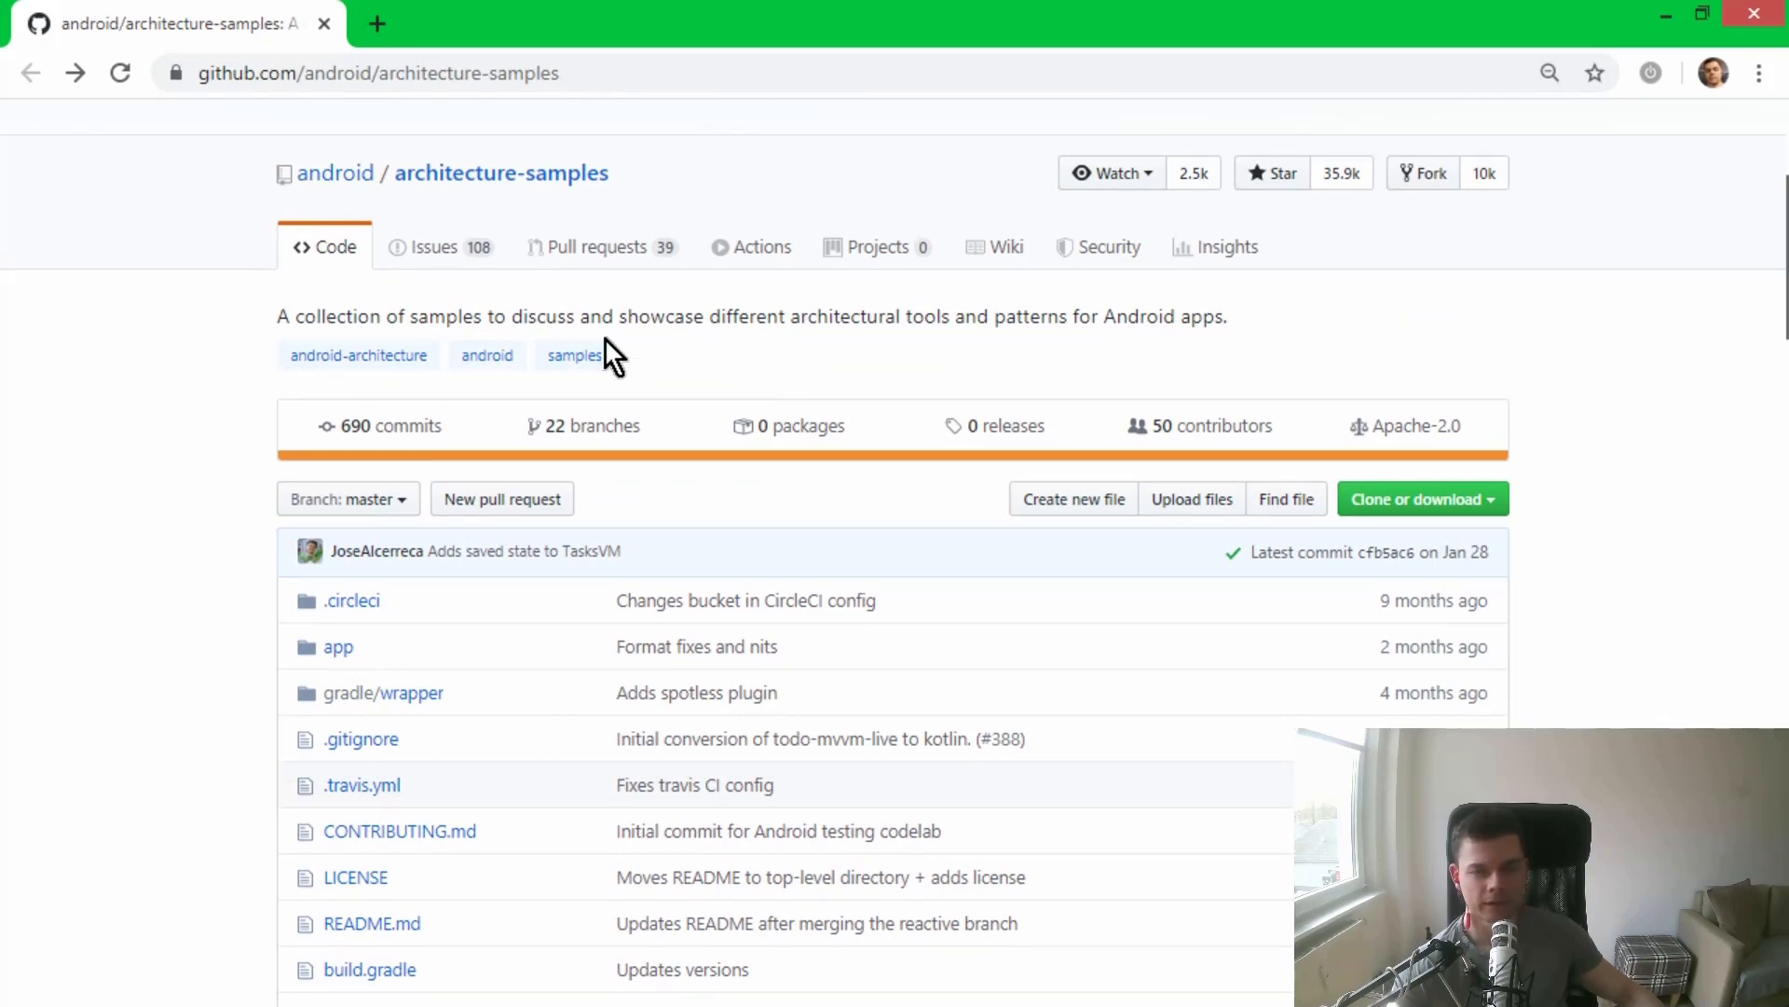
scroll(down, 3)
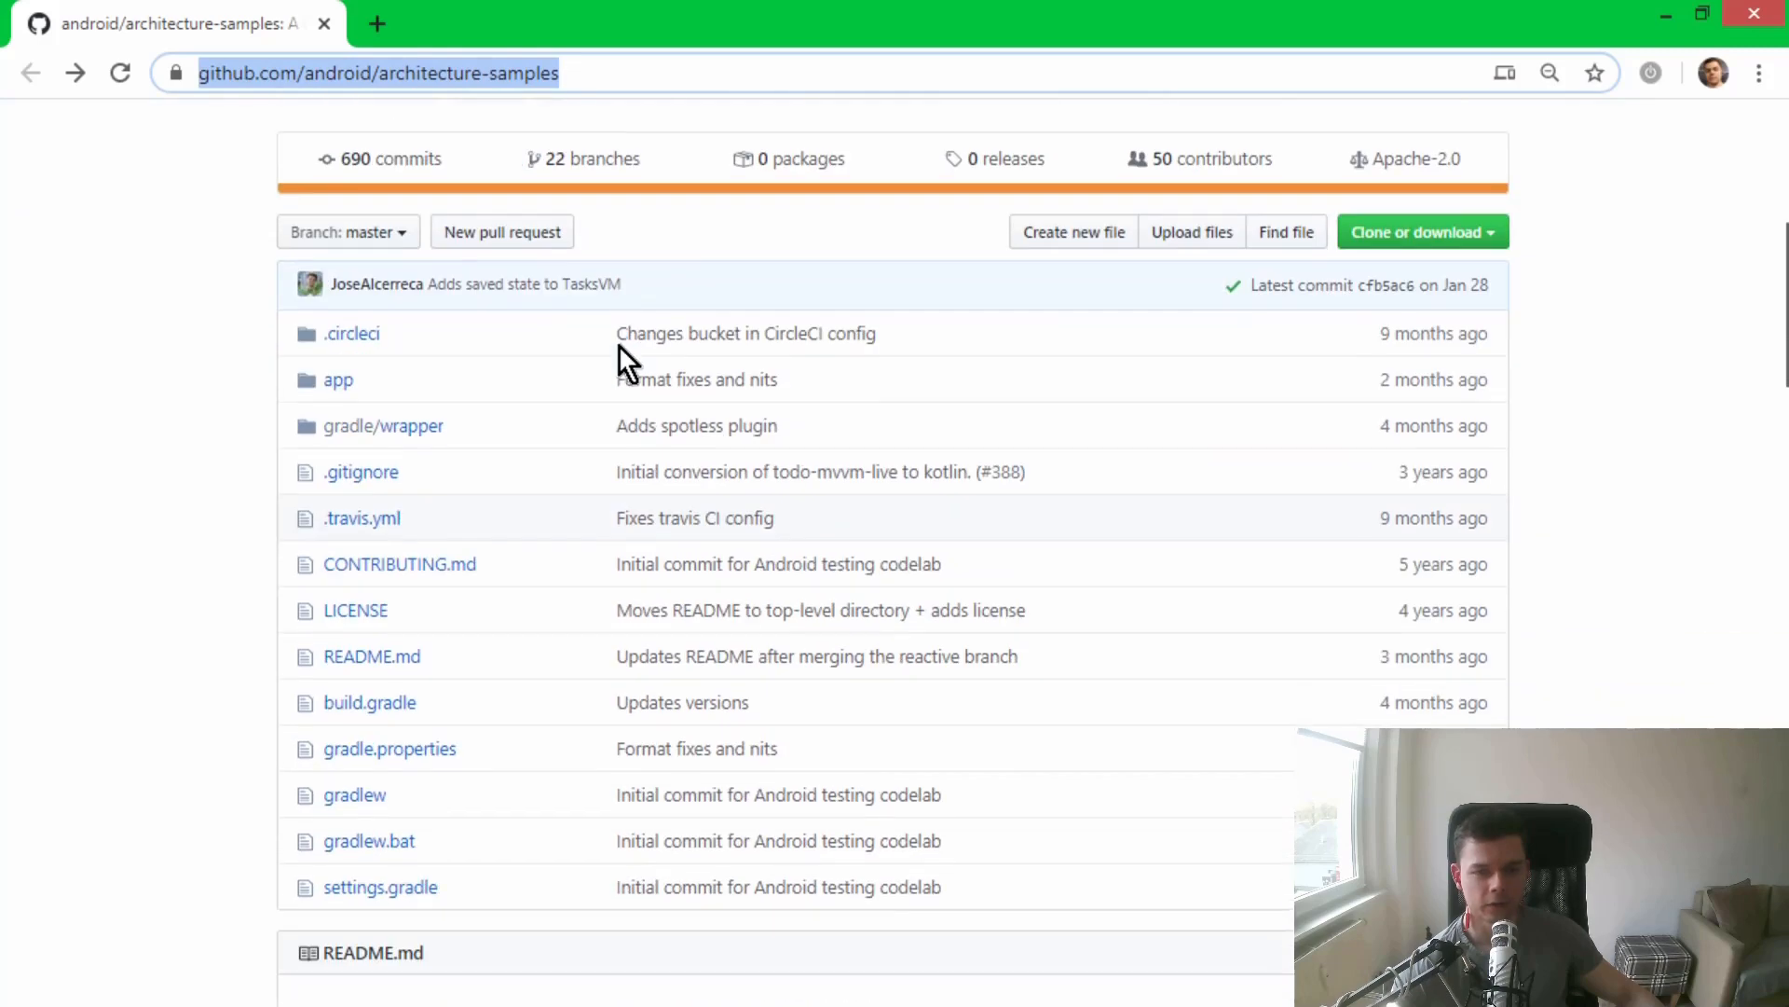
scroll(down, 3)
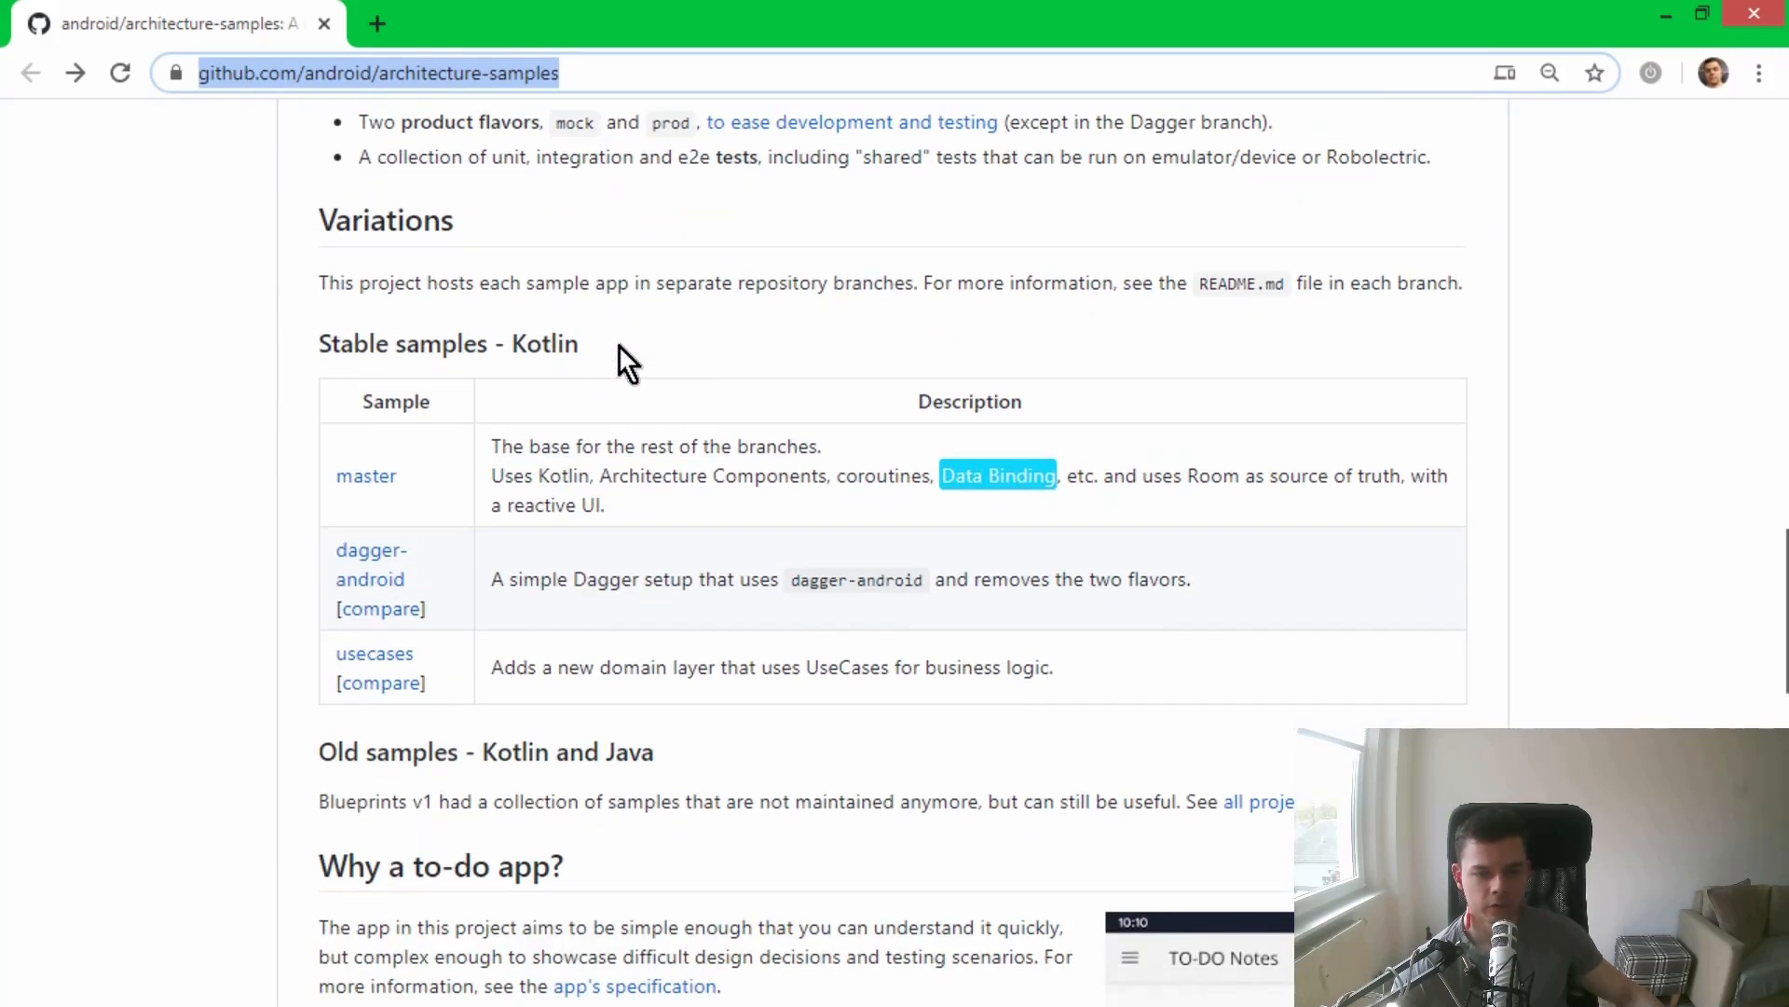
scroll(down, 3)
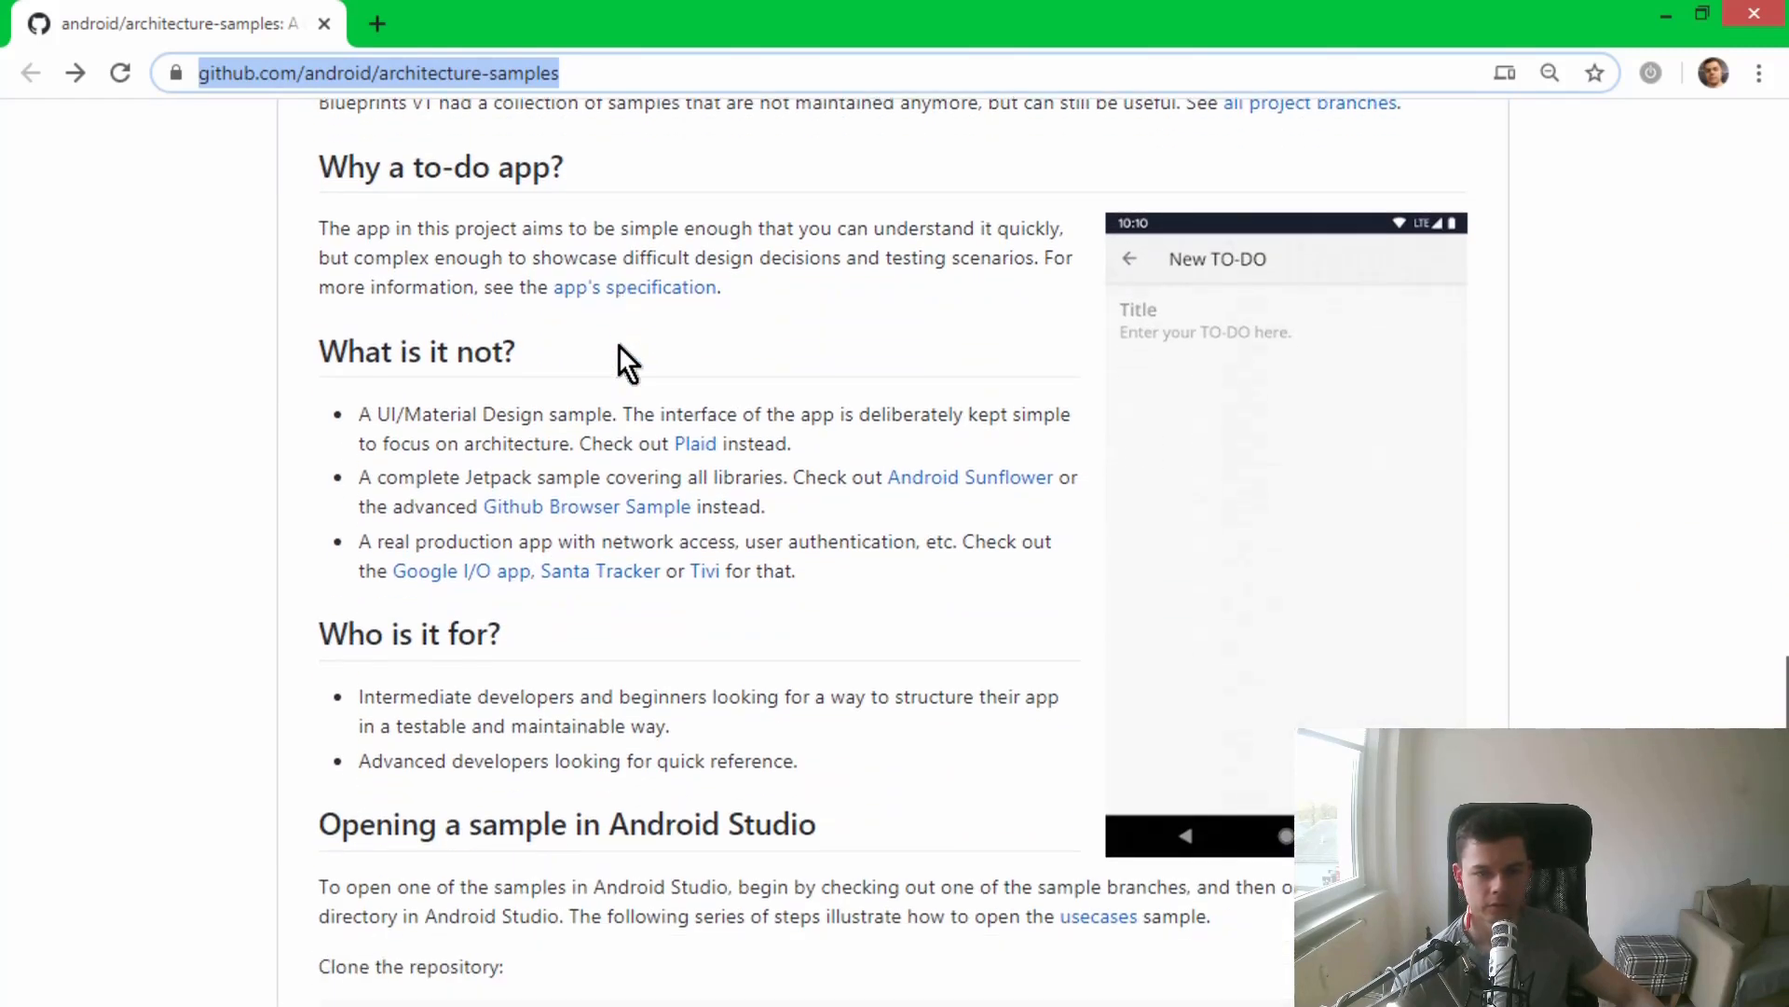